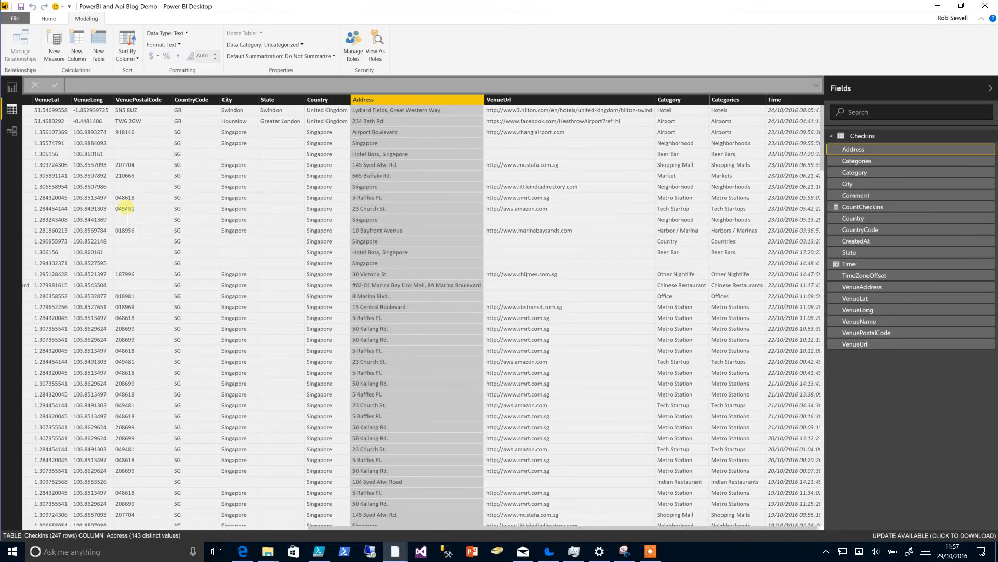
mouse_move(826, 134)
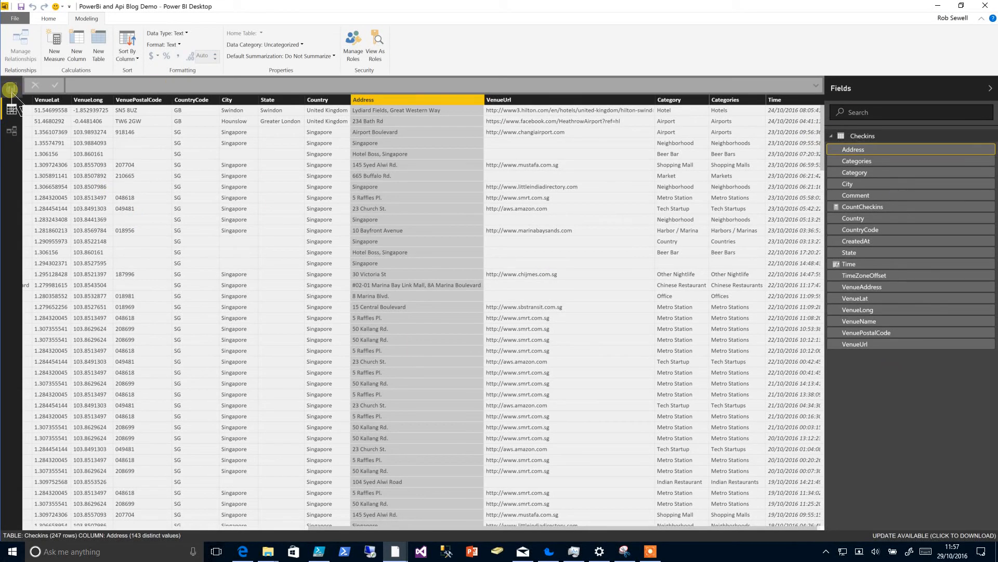
Switch from the Checkins data table to the blank report canvas
click(11, 88)
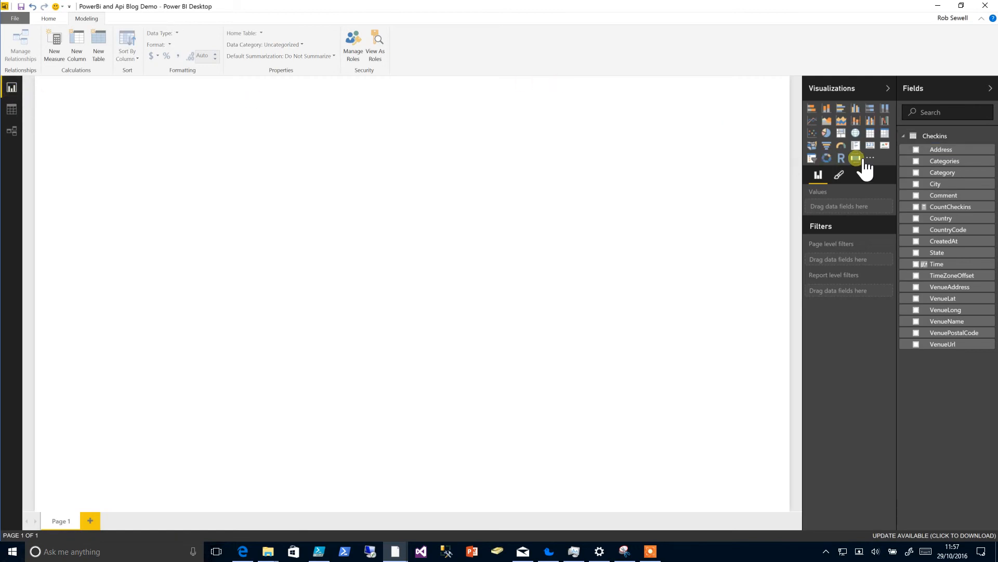
Add a Timeline visual on the plain Time field instead of its date hierarchy
click(856, 158)
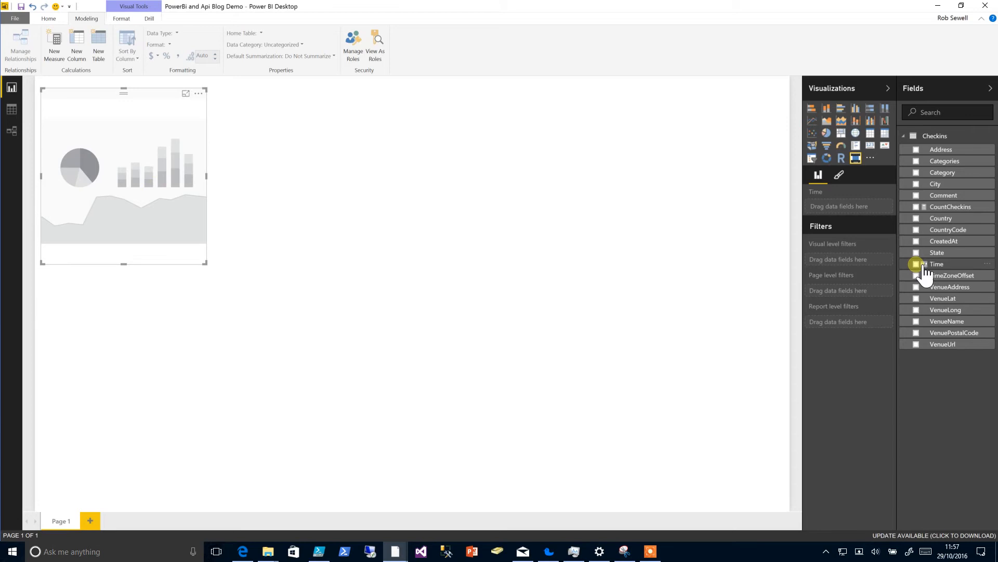
click(916, 264)
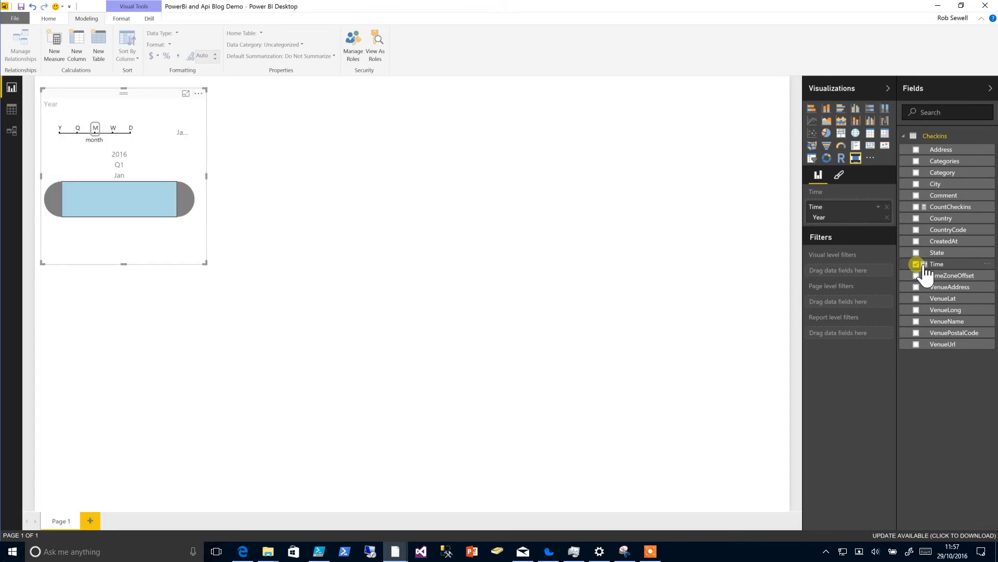
click(916, 264)
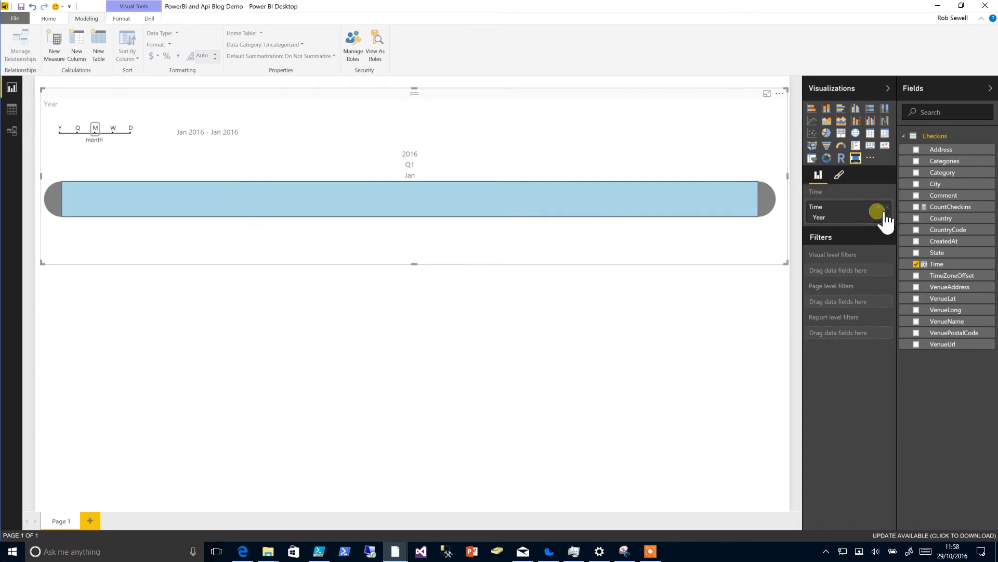
click(884, 210)
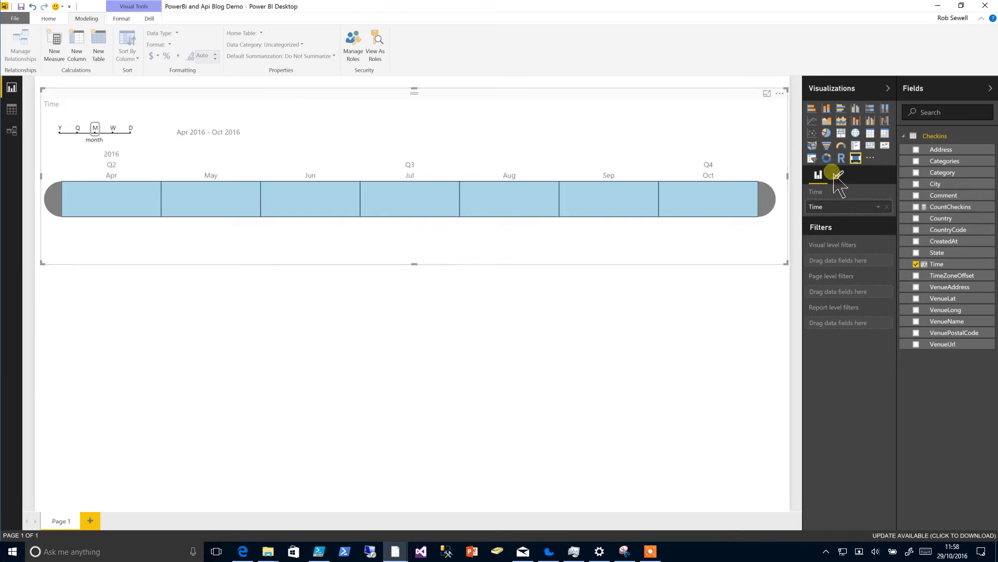
Turn off the timeline's title and period labels
click(837, 176)
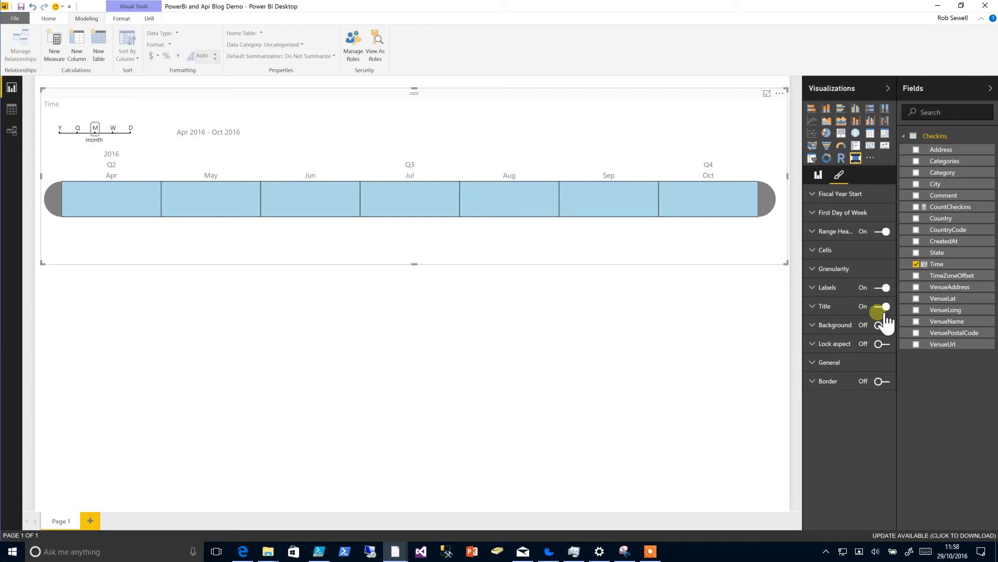
click(883, 306)
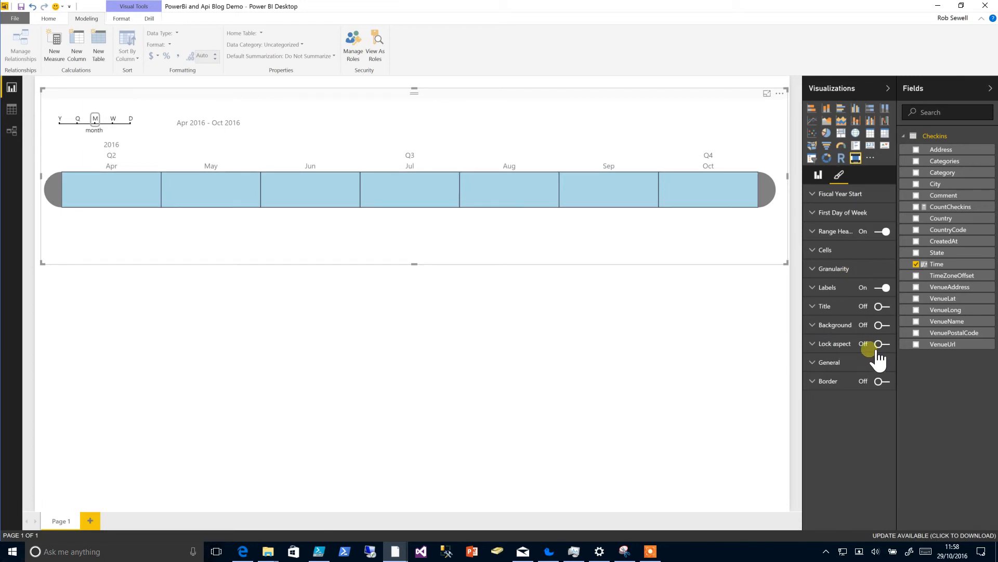
click(883, 287)
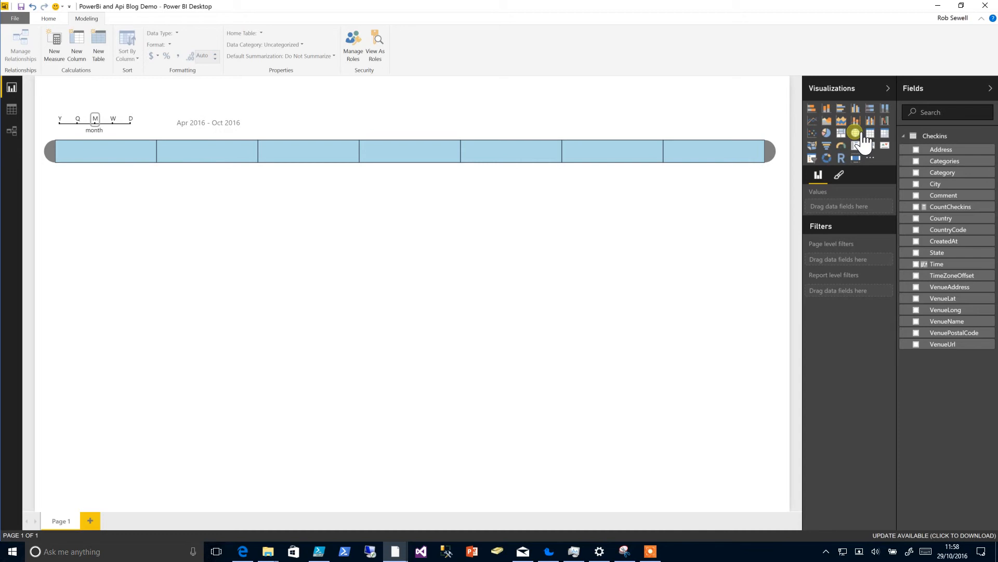
Add a Map visual with VenueLat as latitude and VenueLong as longitude
click(855, 133)
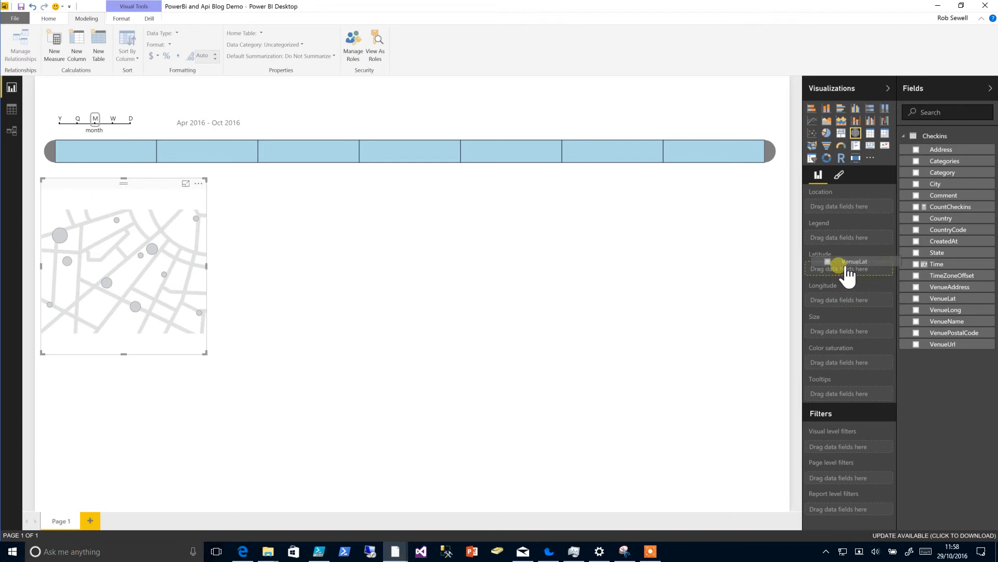
click(943, 298)
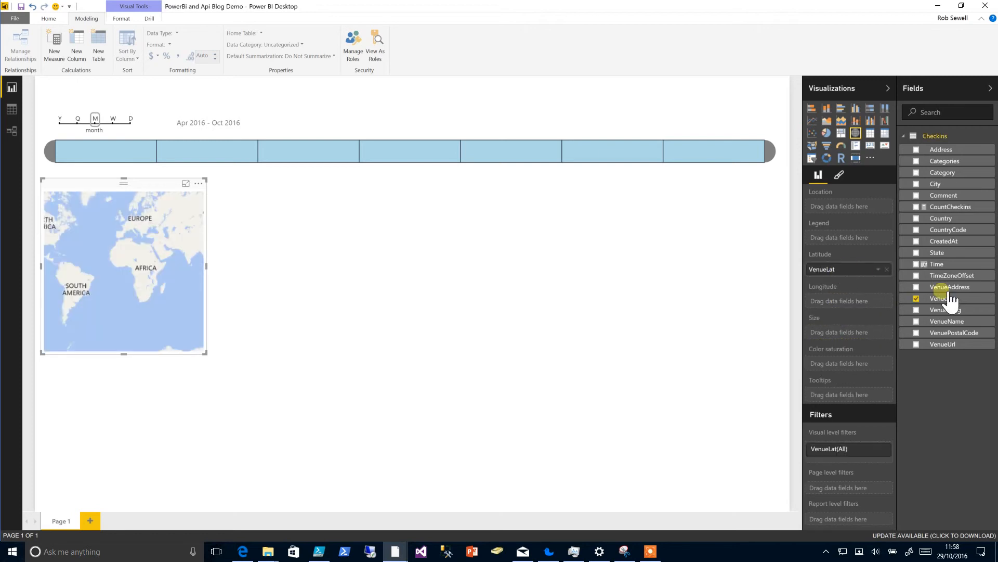
drag(945, 309, 848, 300)
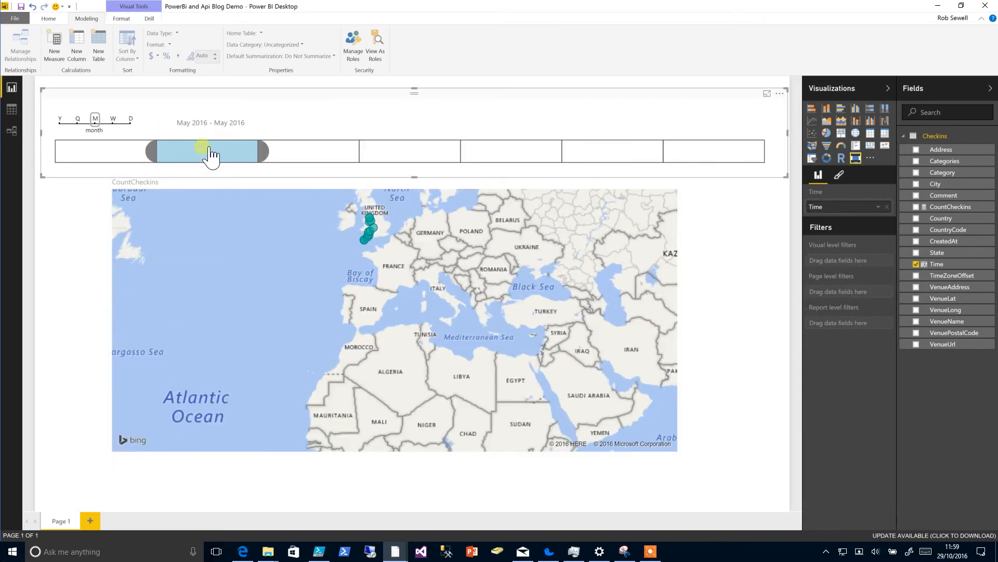
Select Jun–Oct 2016 on the timeline after trying week and day granularity
drag(207, 151, 305, 151)
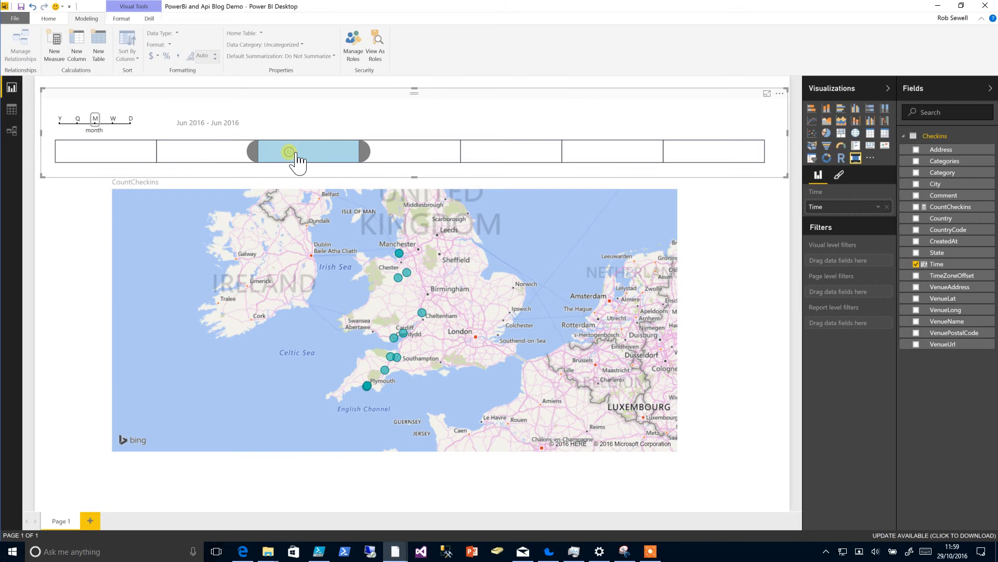
drag(289, 151, 252, 152)
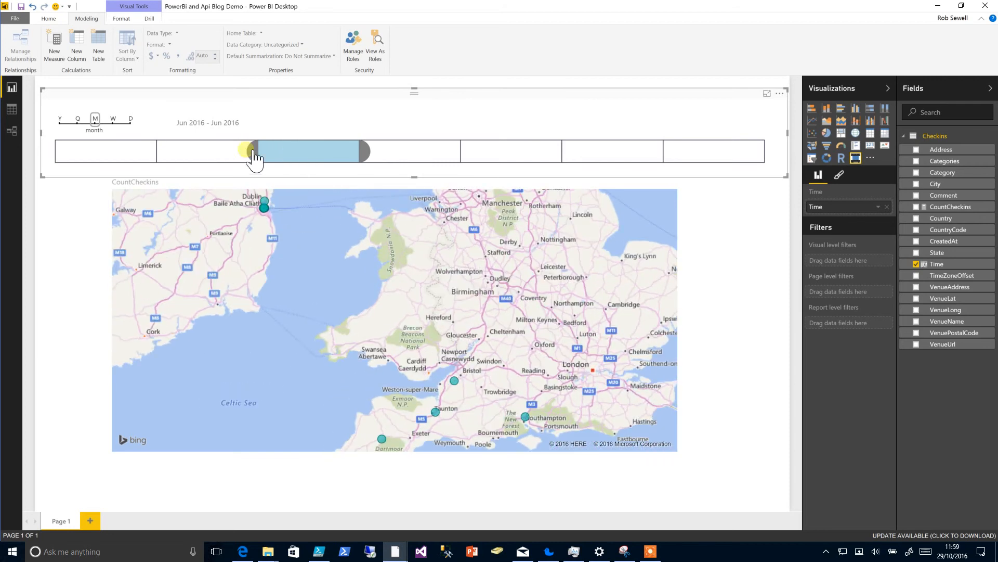
drag(254, 151, 411, 151)
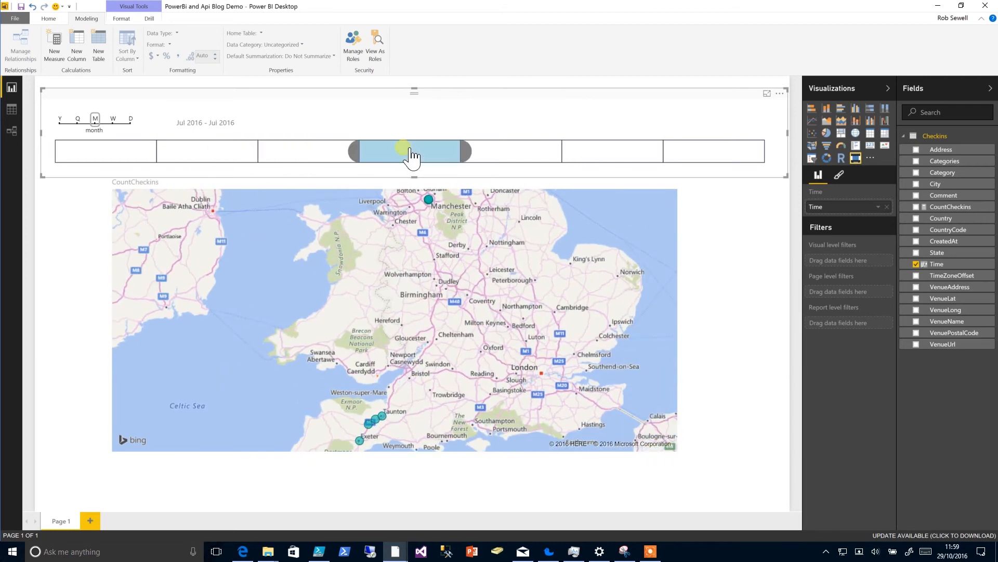
click(113, 119)
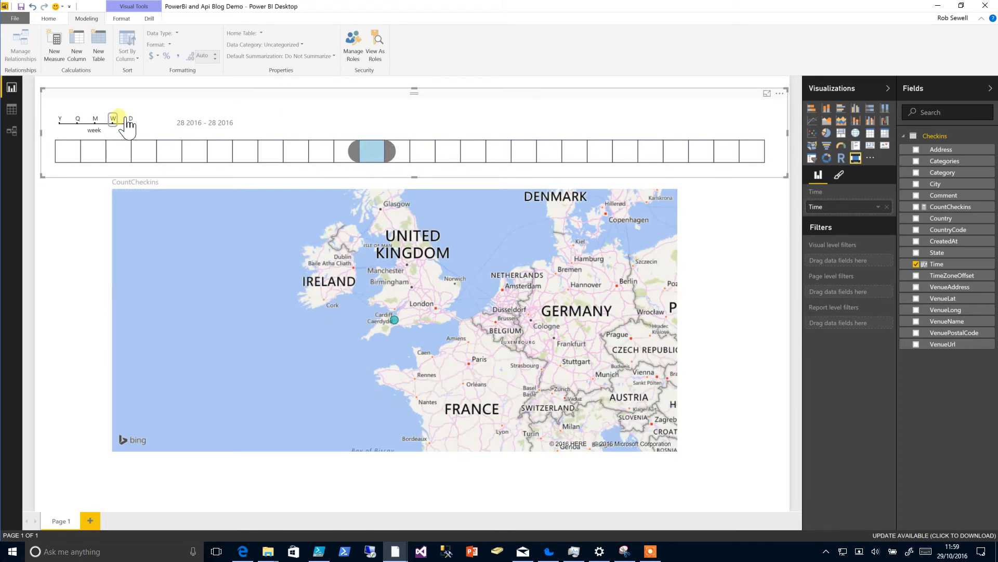
click(130, 119)
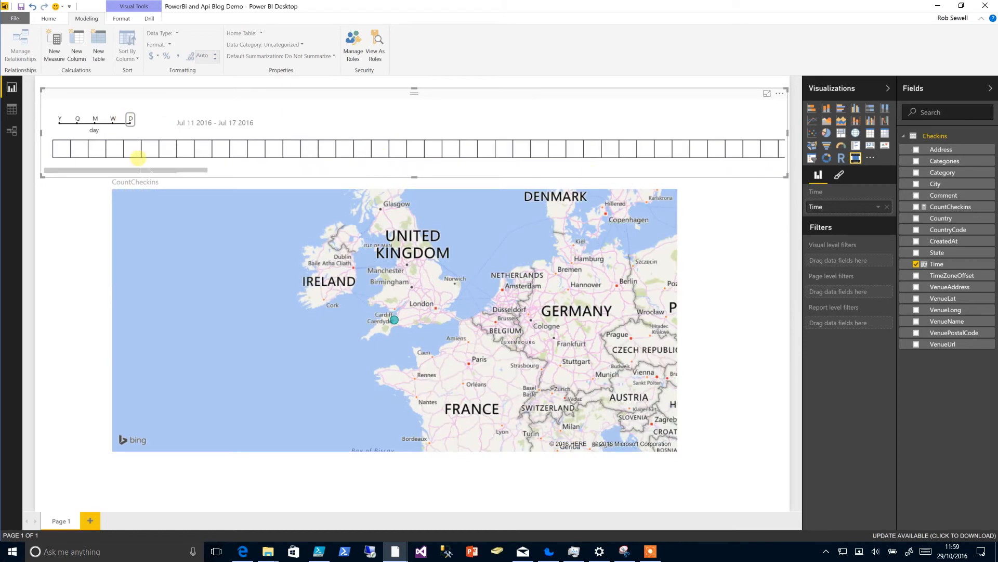
drag(127, 170, 493, 170)
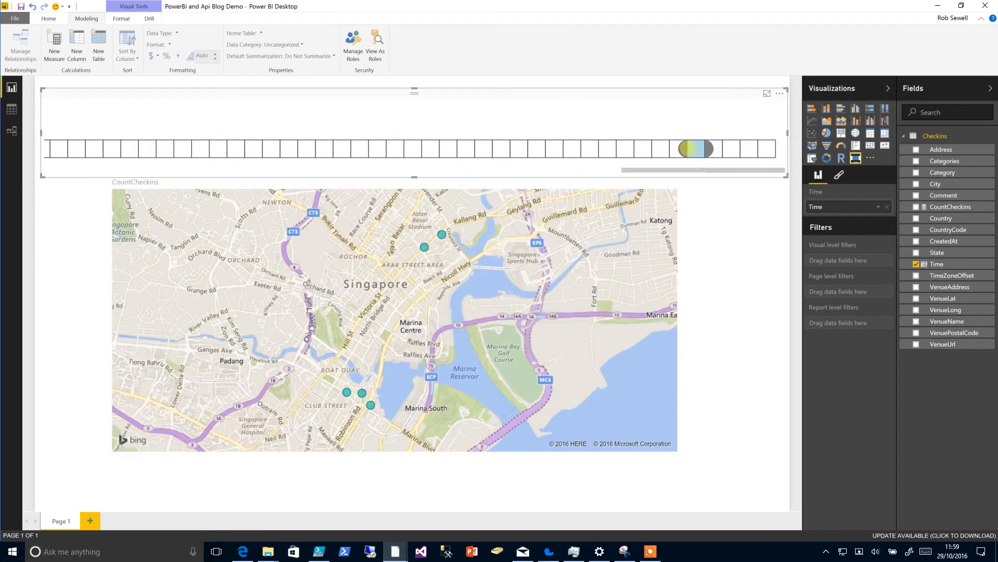
click(163, 148)
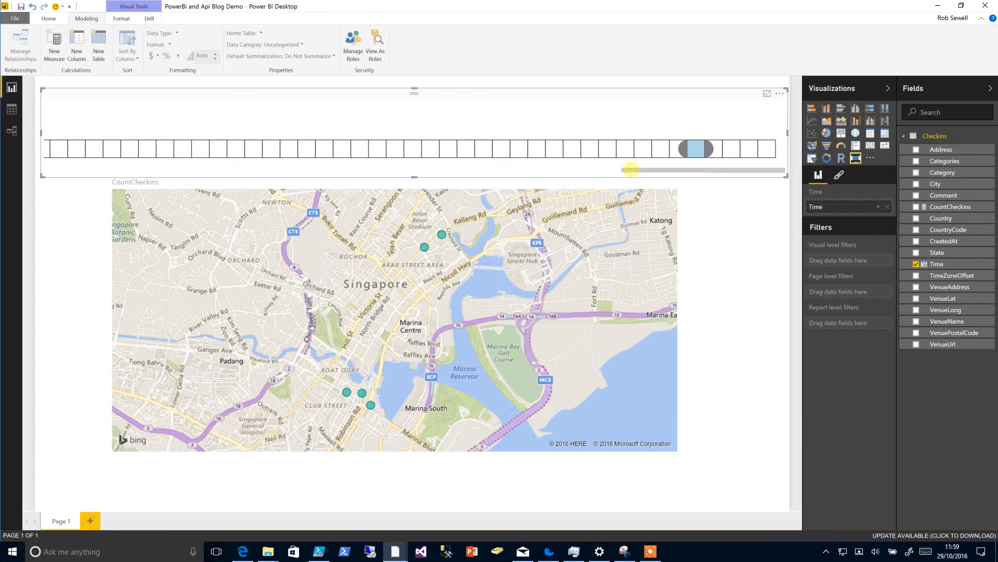
drag(631, 169, 43, 169)
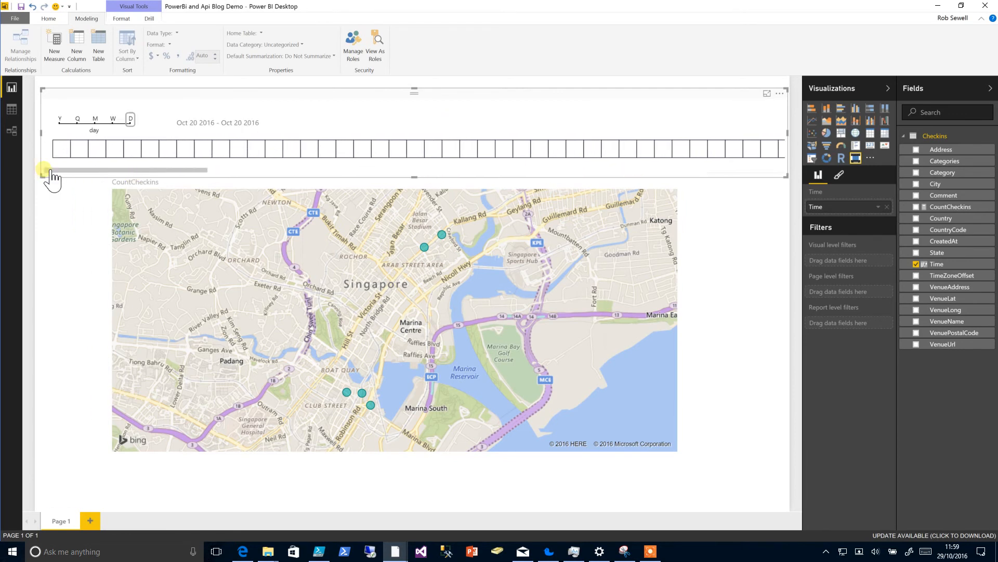
click(94, 119)
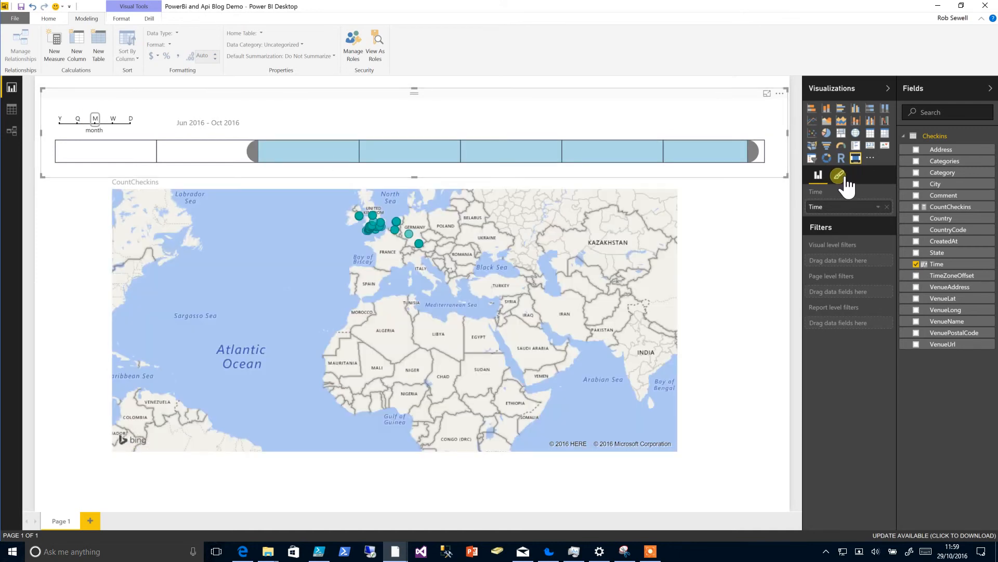
Set the timeline's selected cell colour to blue and unselected cell colour to yellow
click(839, 175)
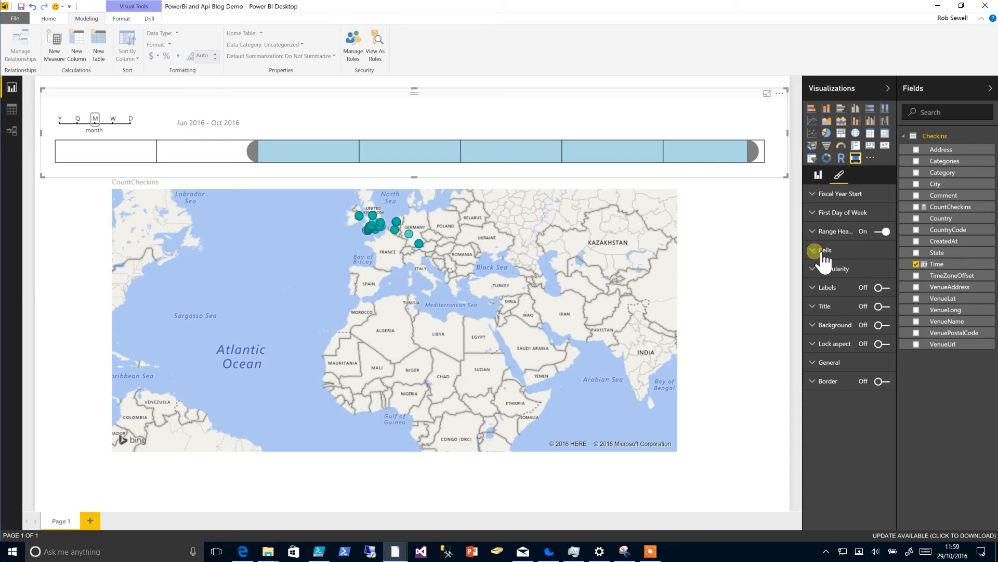
click(826, 249)
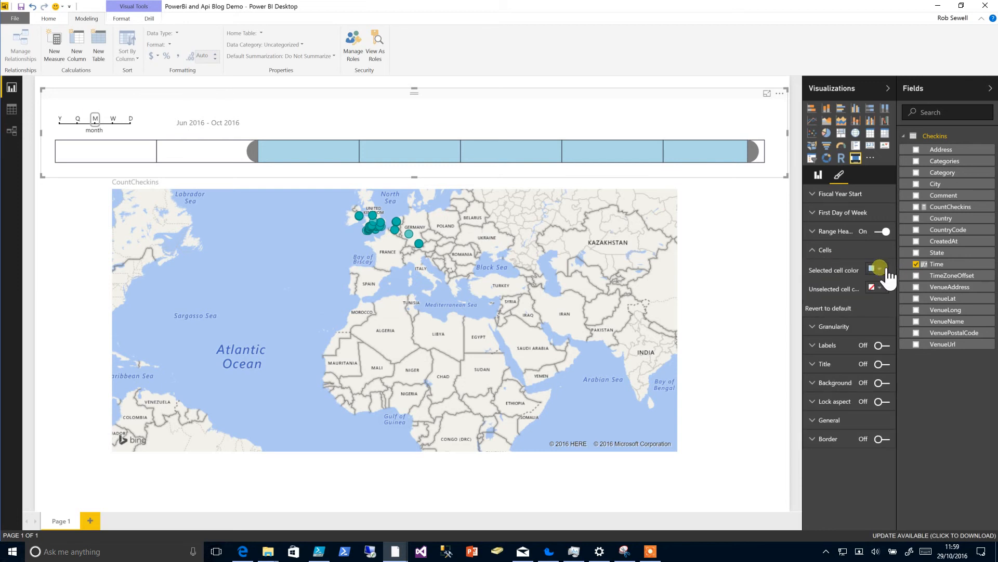
click(877, 270)
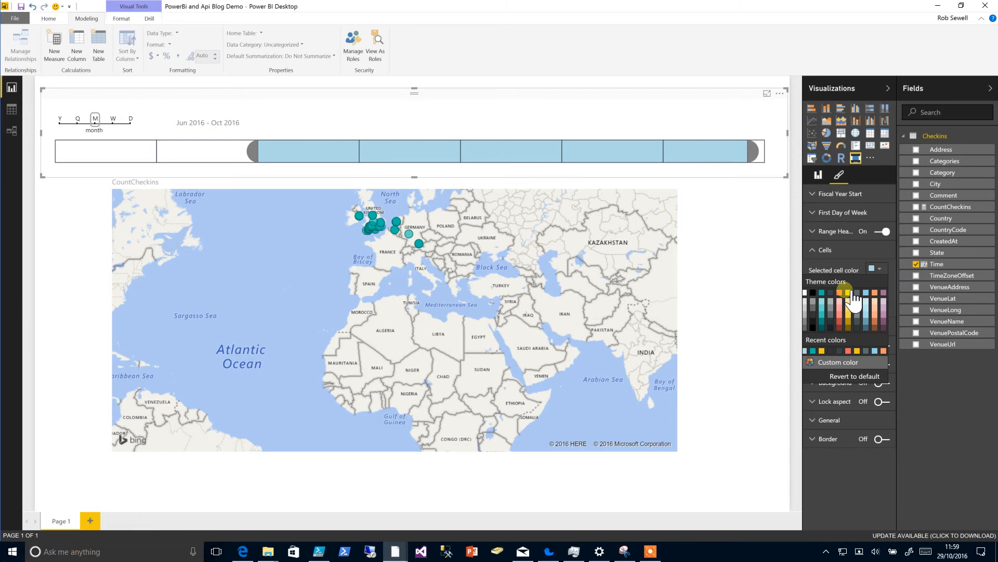
click(847, 292)
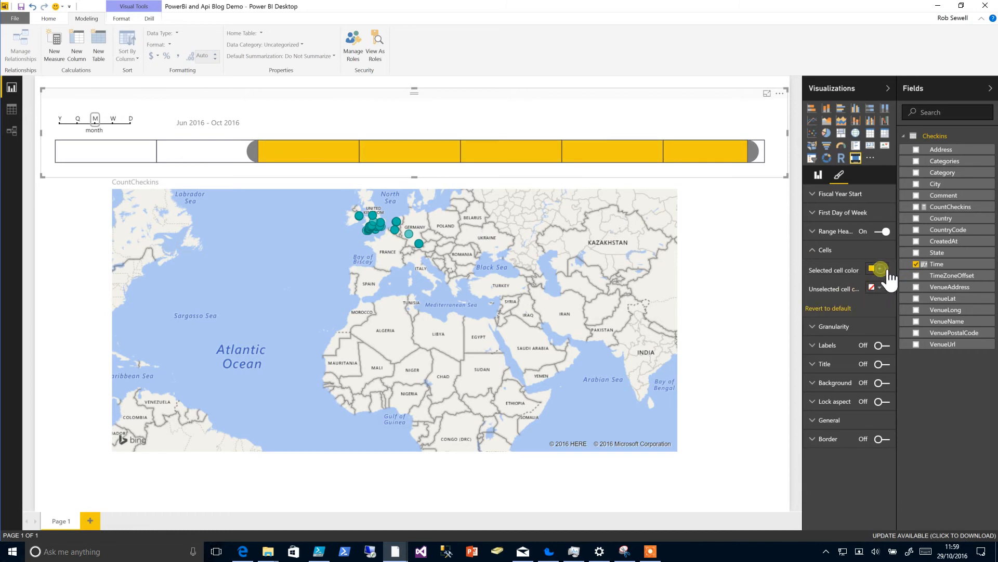
click(879, 270)
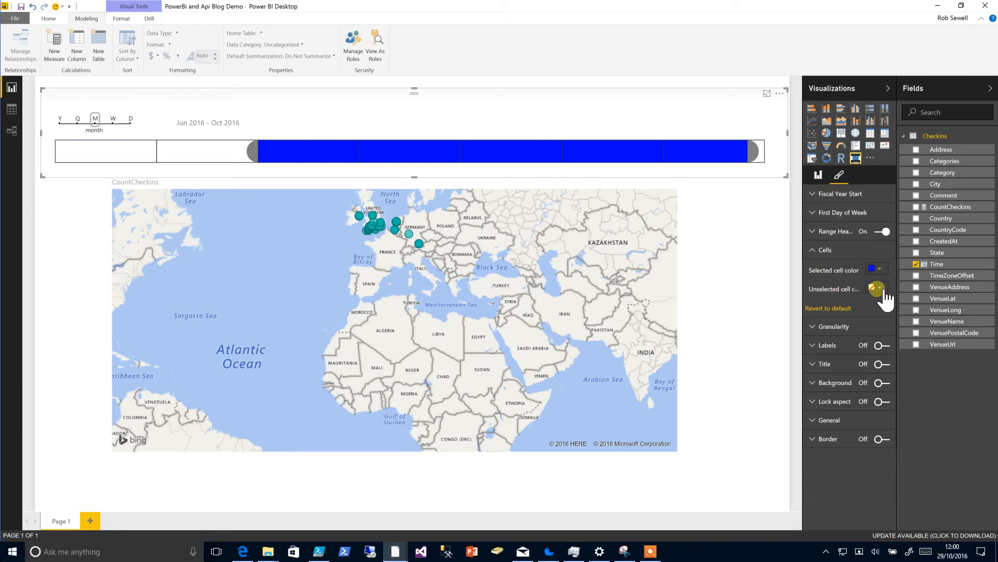
click(876, 288)
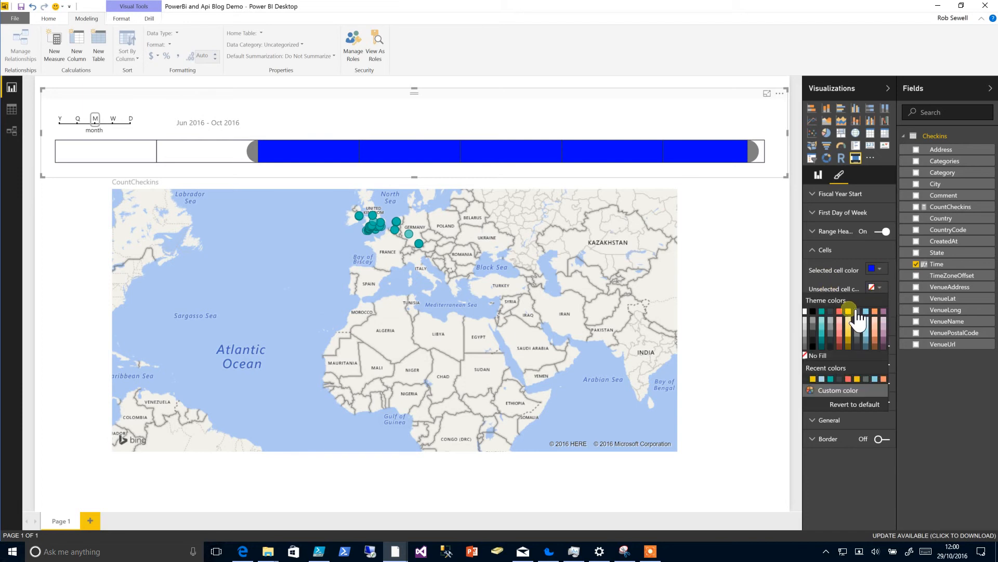
click(847, 311)
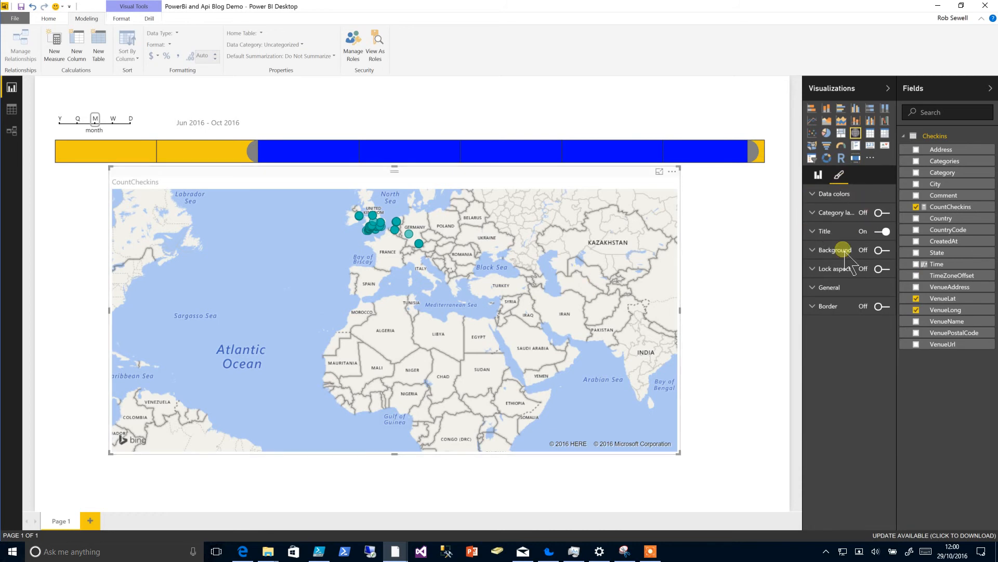
Give the map's check-in bubbles a custom blue data colour
click(812, 194)
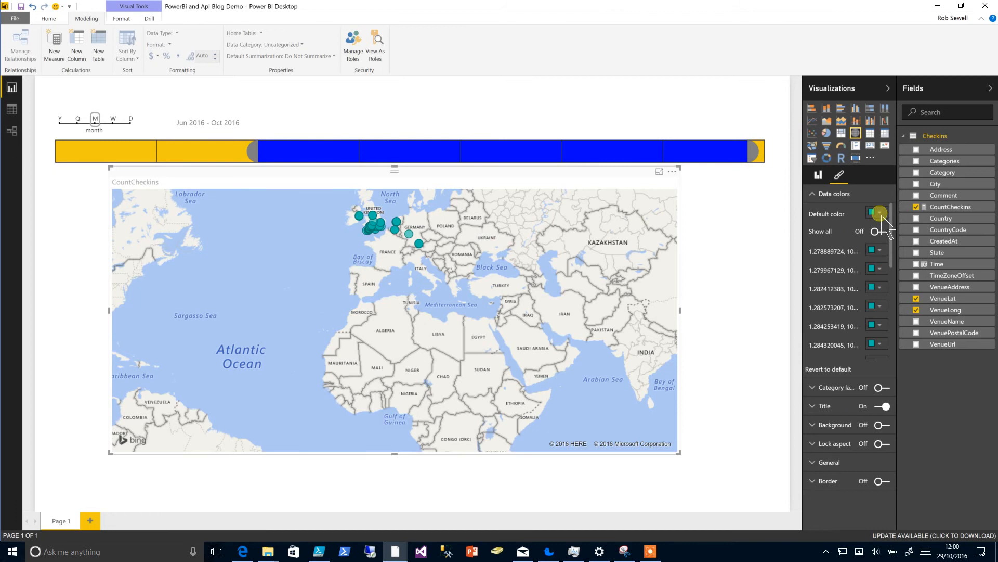
click(879, 213)
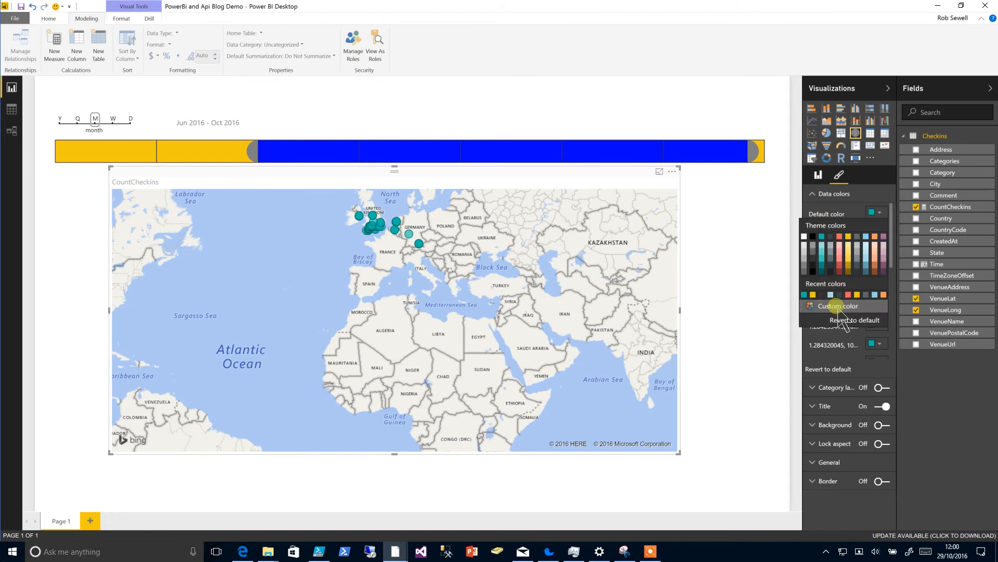
click(855, 320)
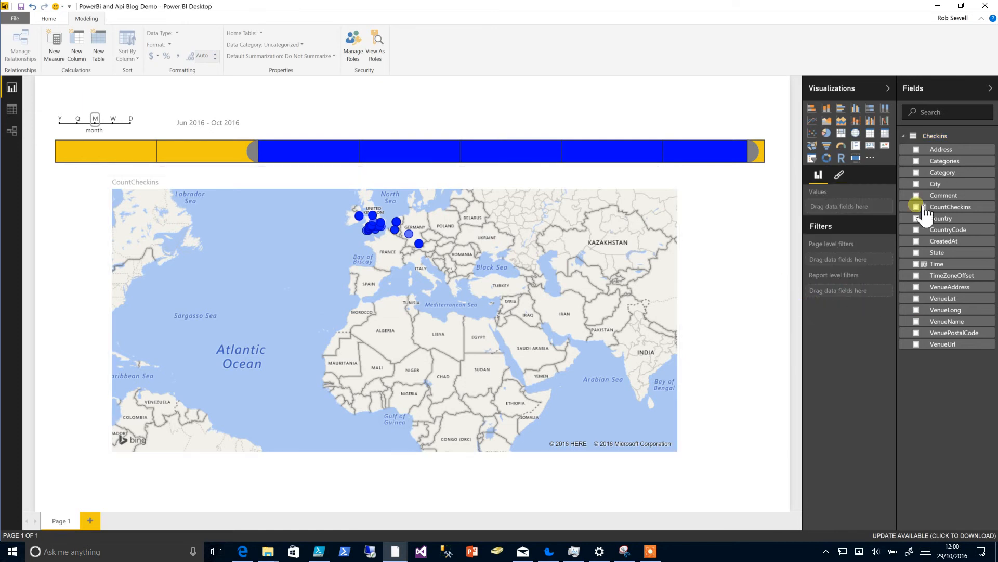
Show CountCheckins as a Card displaying 172 total check-ins
click(949, 206)
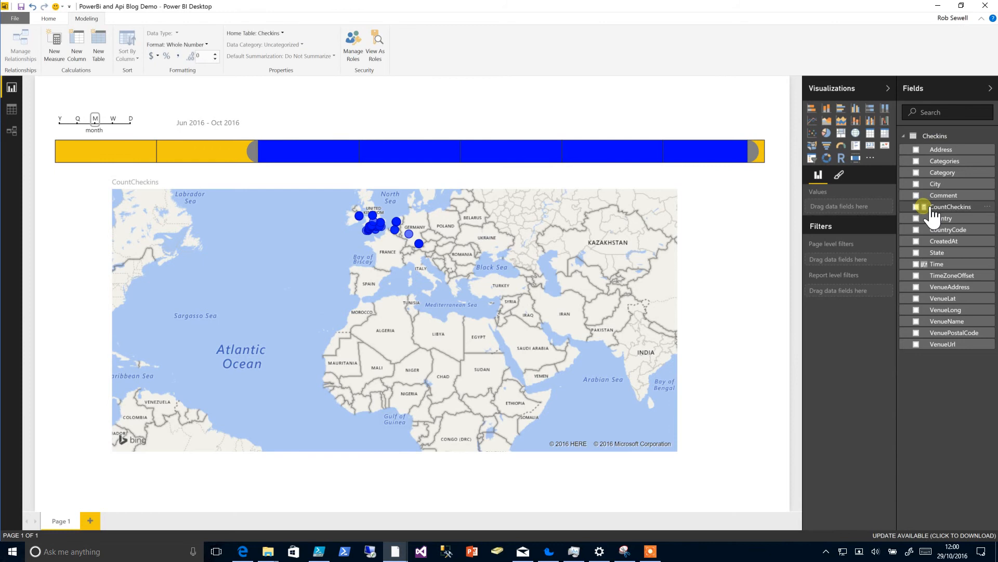
click(915, 206)
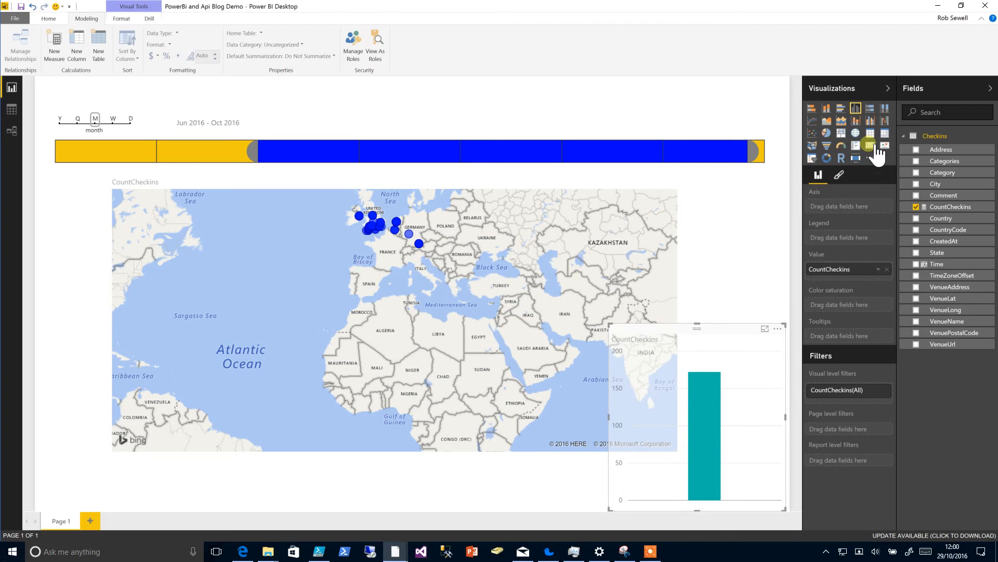
click(870, 145)
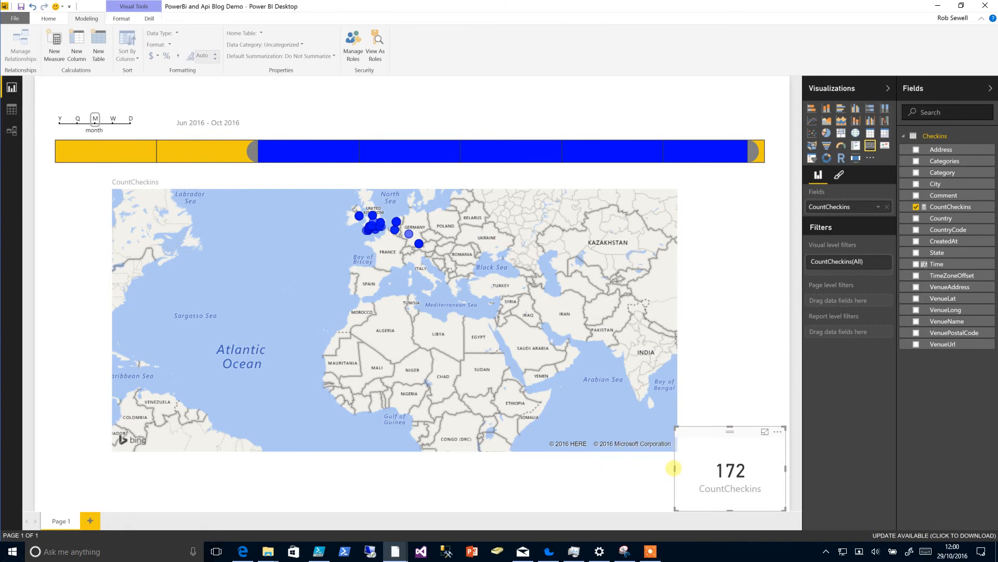
click(856, 145)
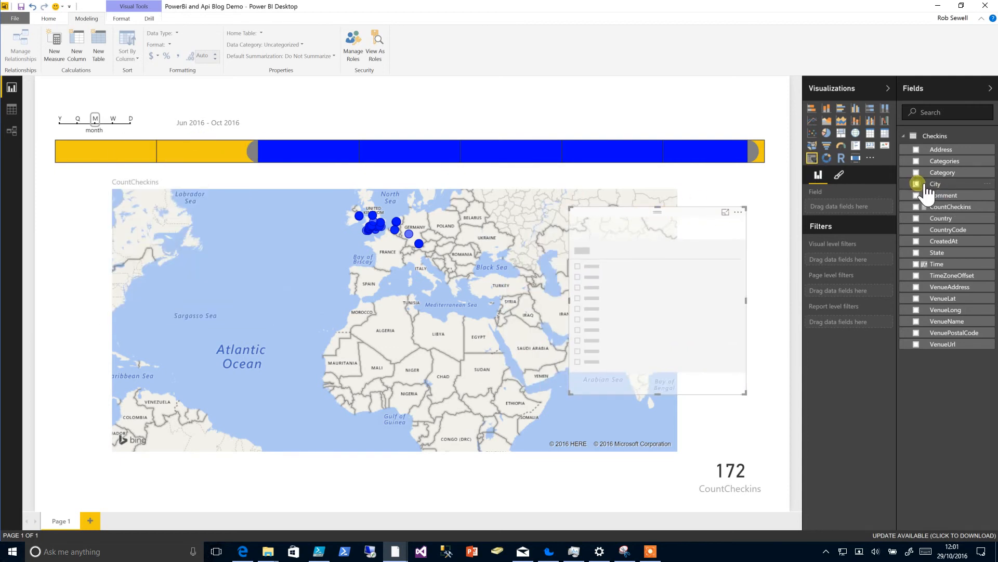
Fill a new slicer with City values and place it right of the map
click(915, 184)
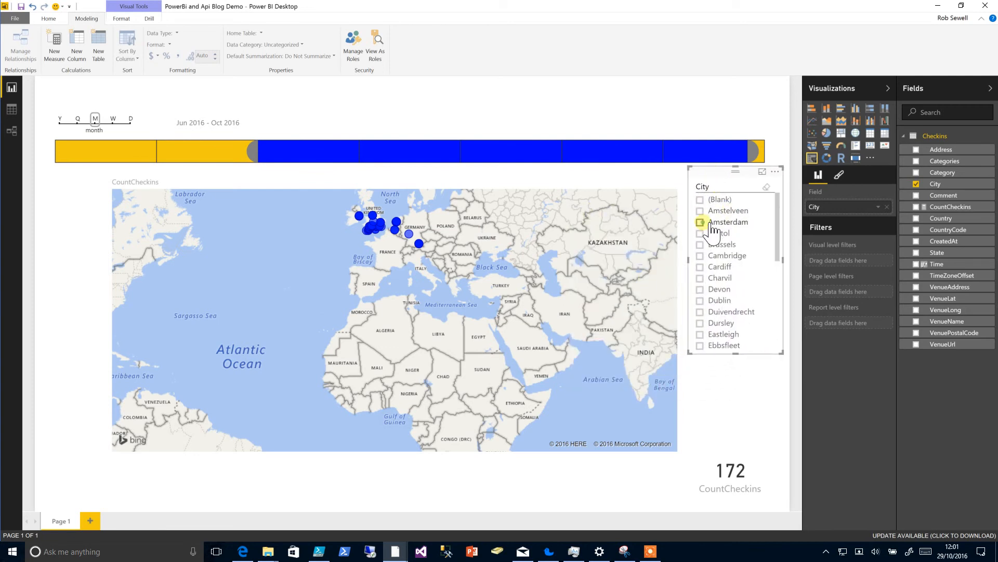
click(700, 222)
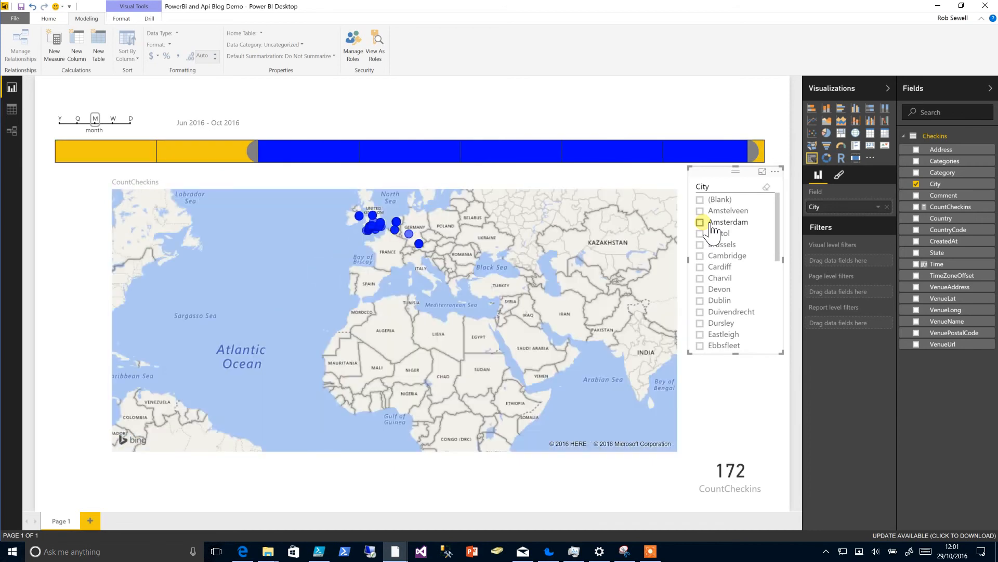
scroll(down, 3)
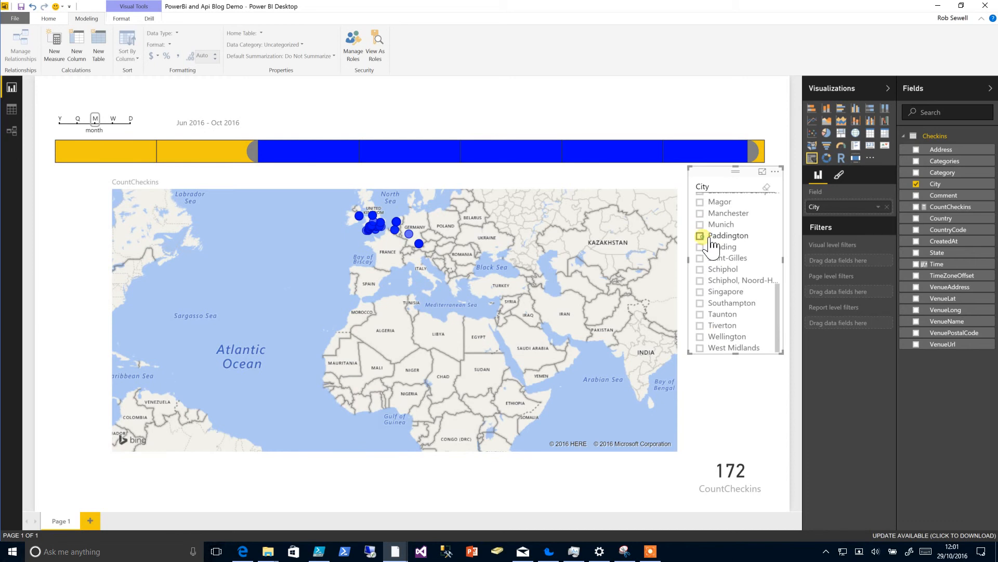
click(700, 235)
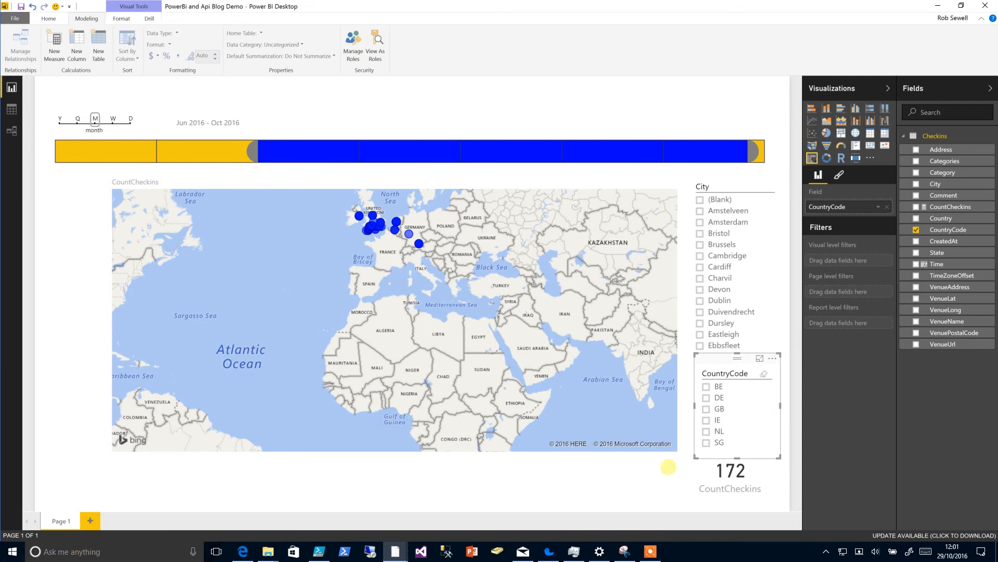
Test the CountryCode slicer by ticking IE, then clear the IE filter
click(706, 419)
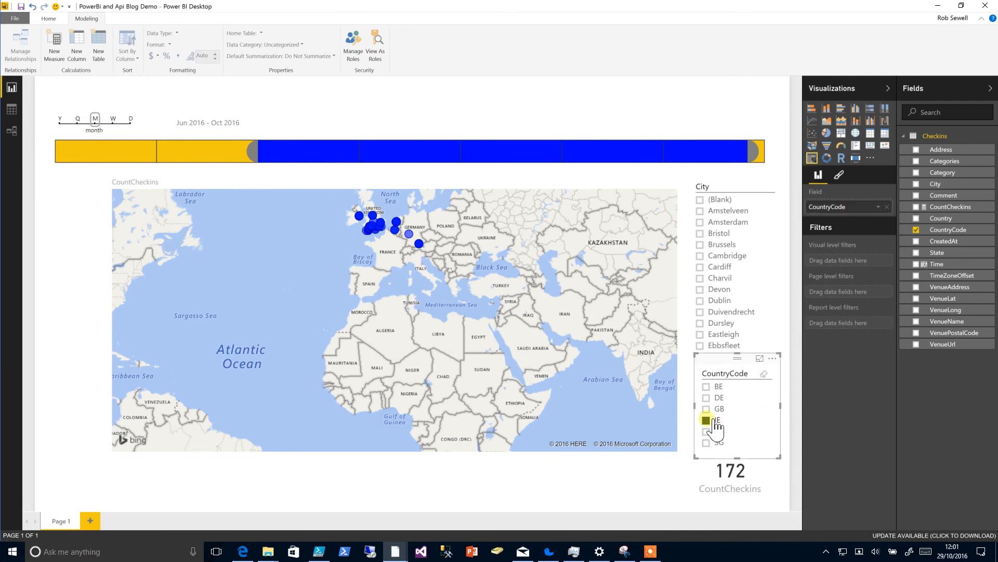
click(706, 420)
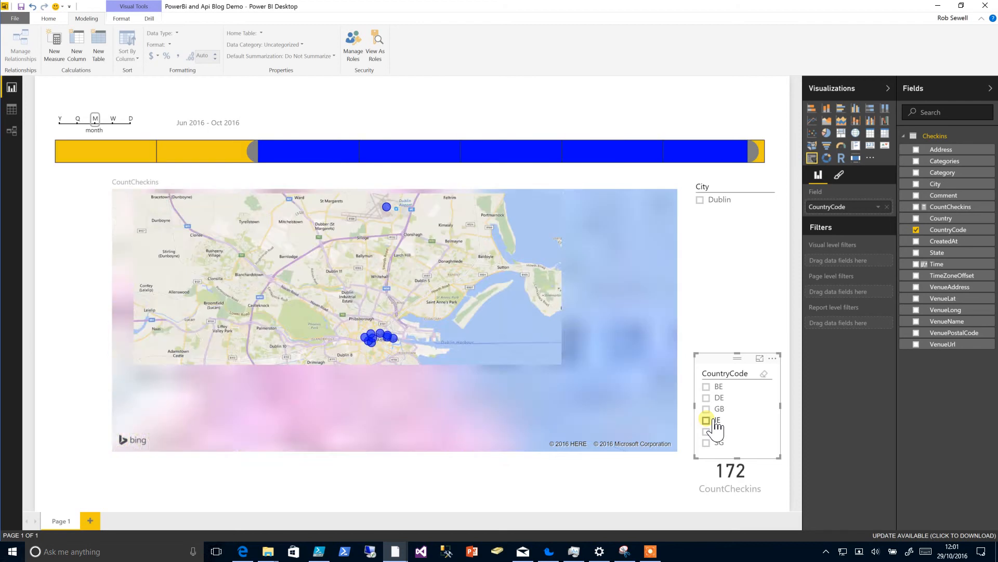
click(706, 420)
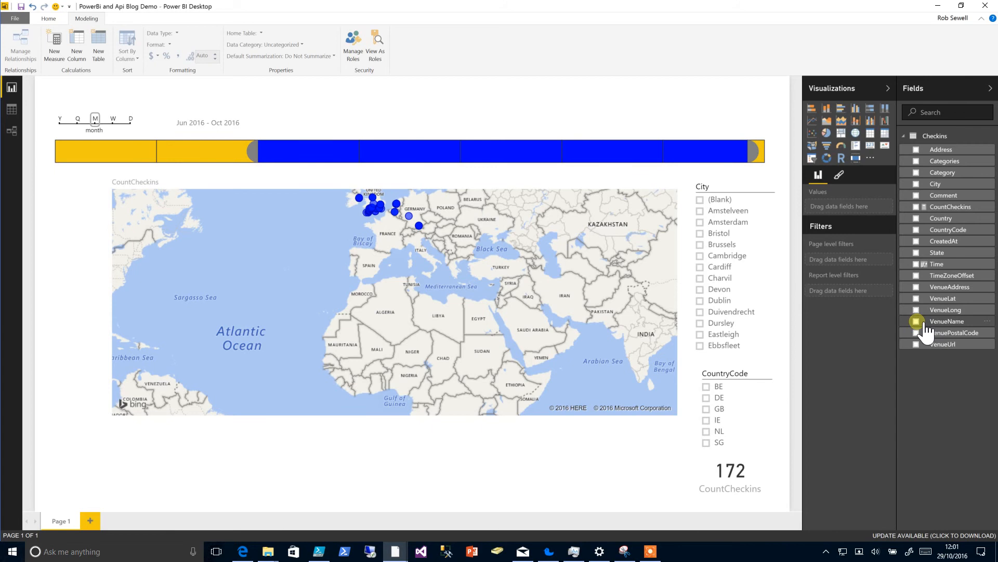
Build a VenueName, Comment and Time table and move it below the map
click(917, 321)
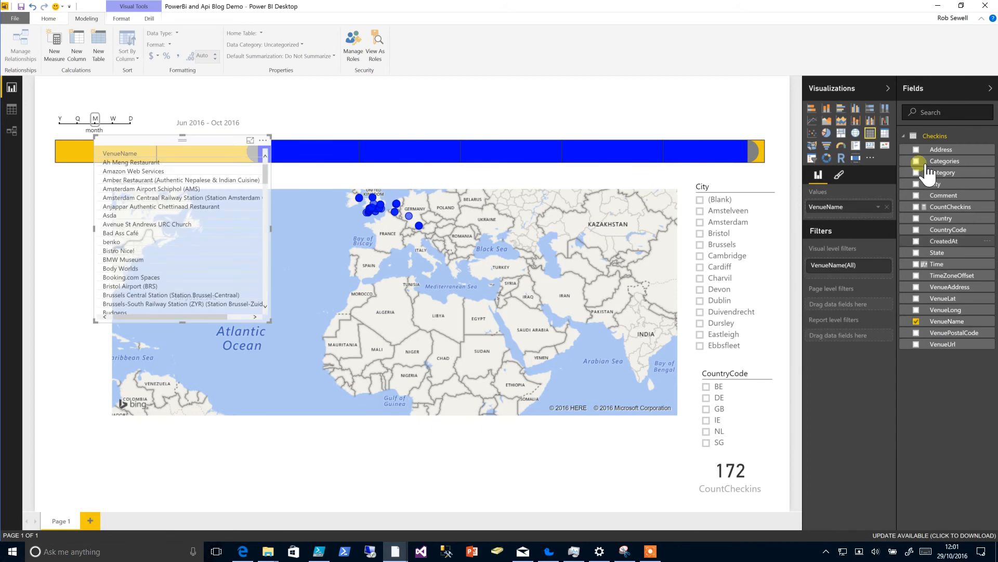
click(917, 195)
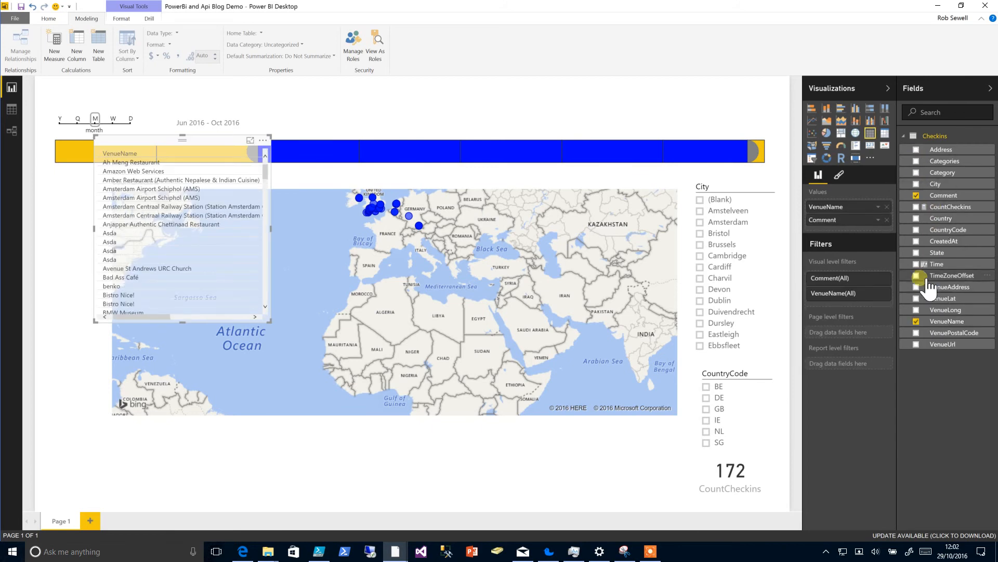
click(936, 264)
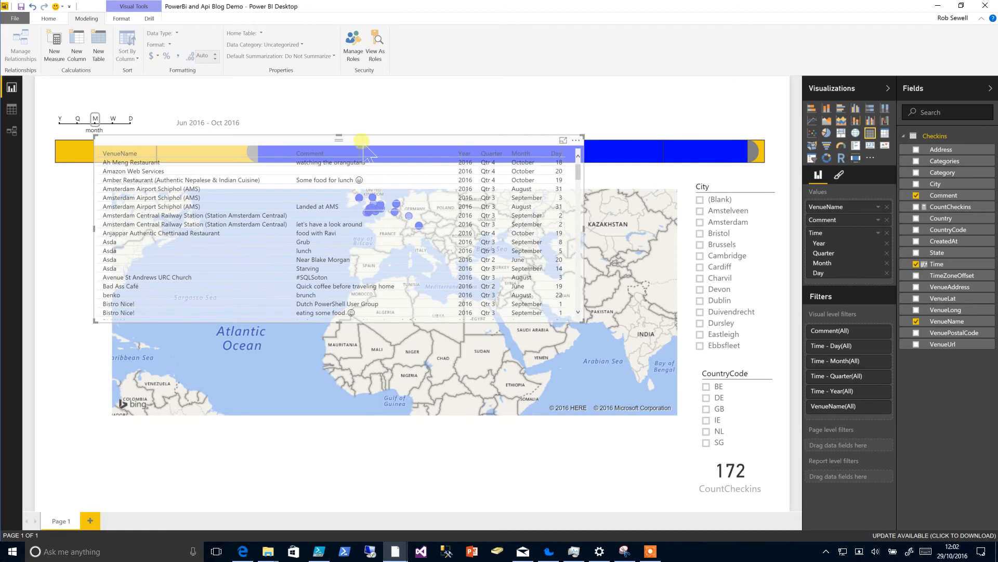
drag(361, 139, 379, 328)
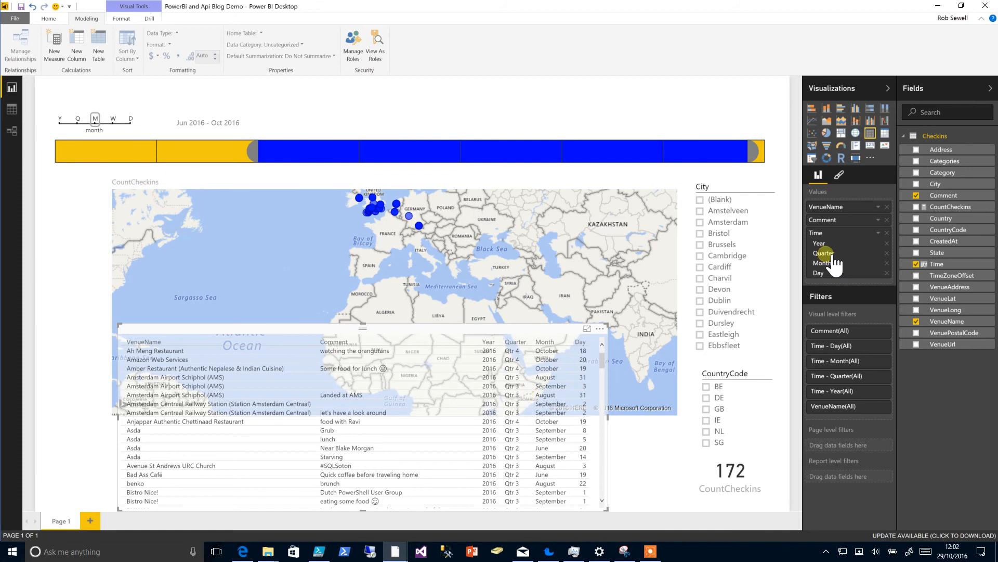
Show Time as full timestamps and sort the table newest first
click(877, 233)
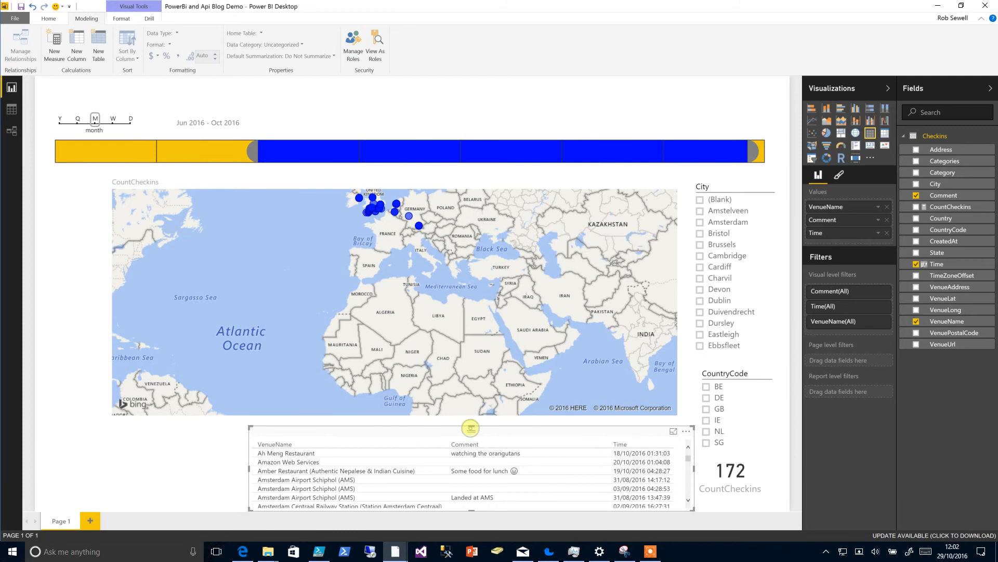
scroll(down, 3)
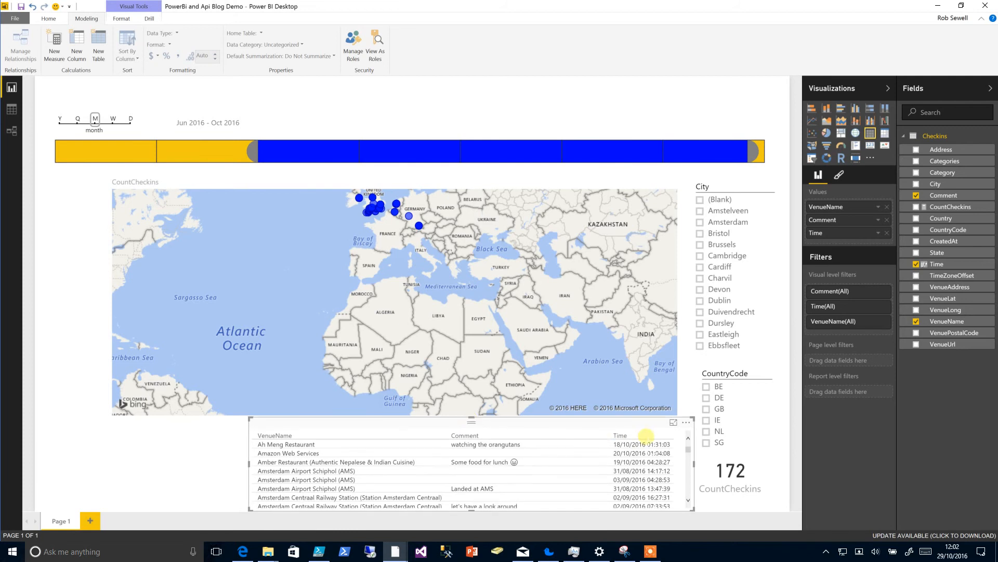
click(621, 435)
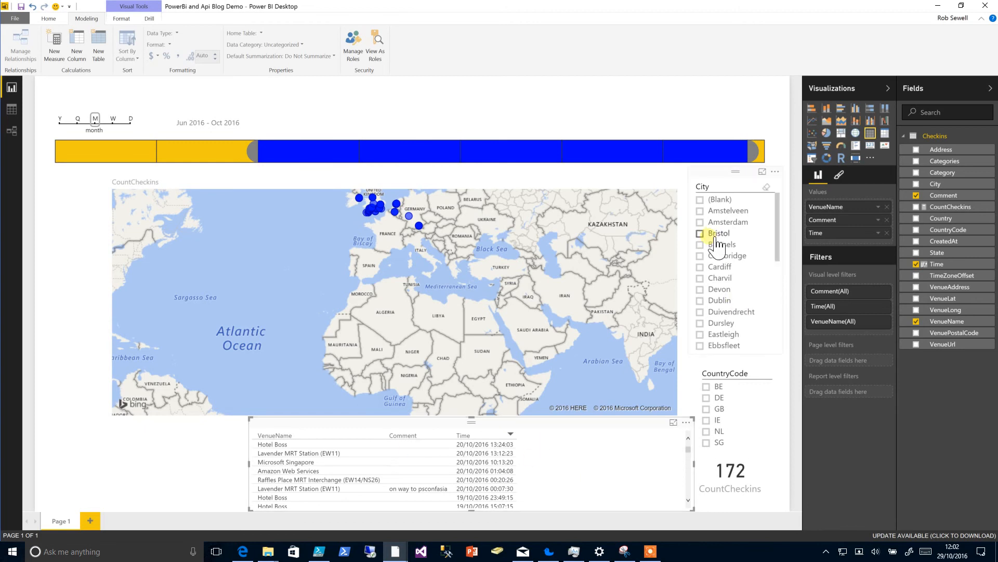
scroll(down, 3)
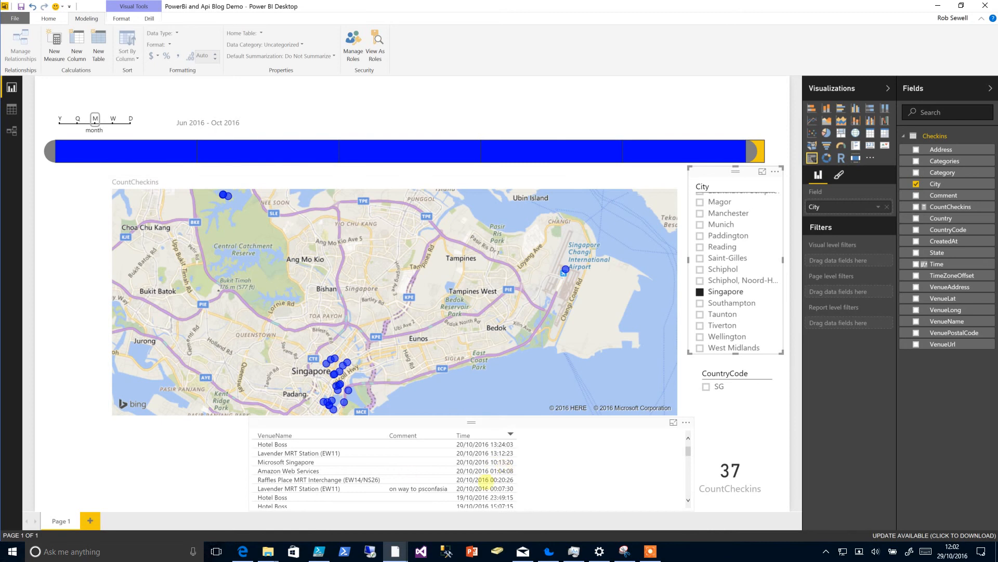
Chart check-ins by CountryCode, clear the Singapore filter, and colour the bars blue
scroll(down, 3)
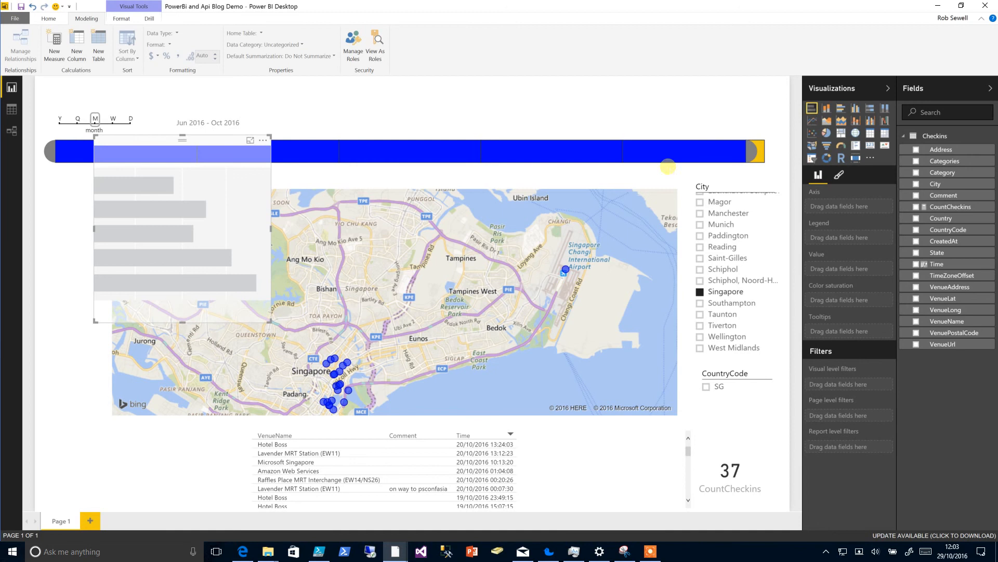
mouse_move(986, 287)
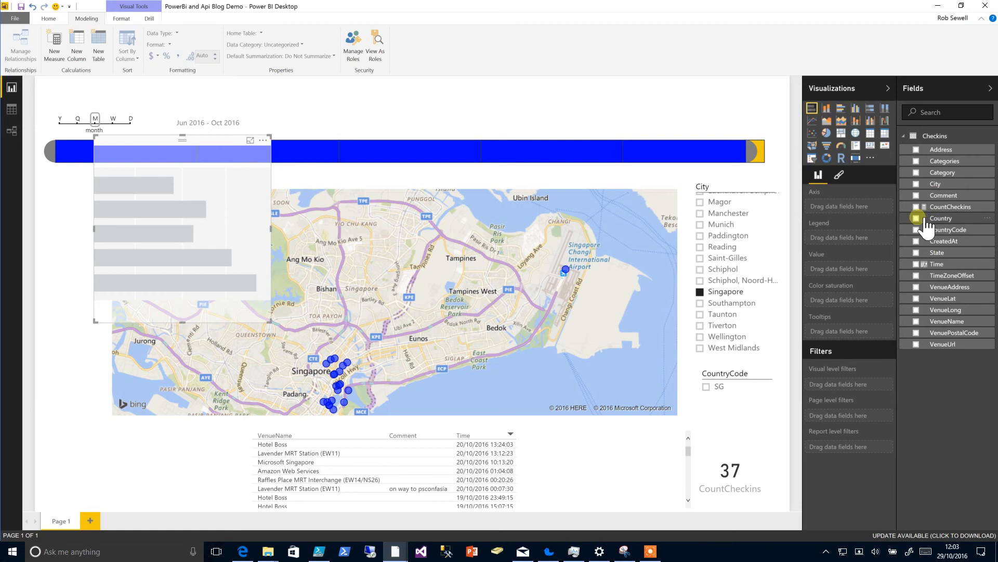
click(916, 229)
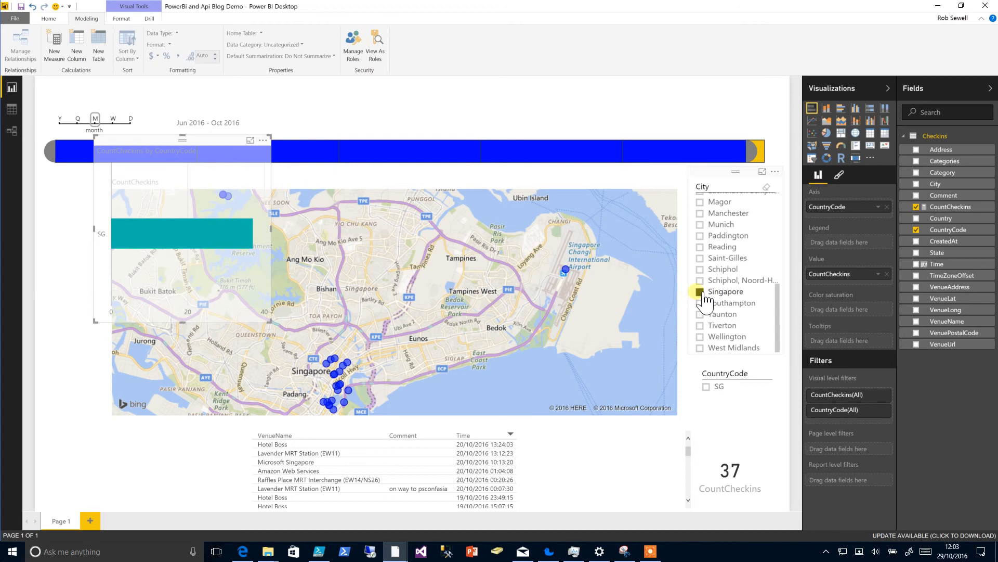
click(701, 292)
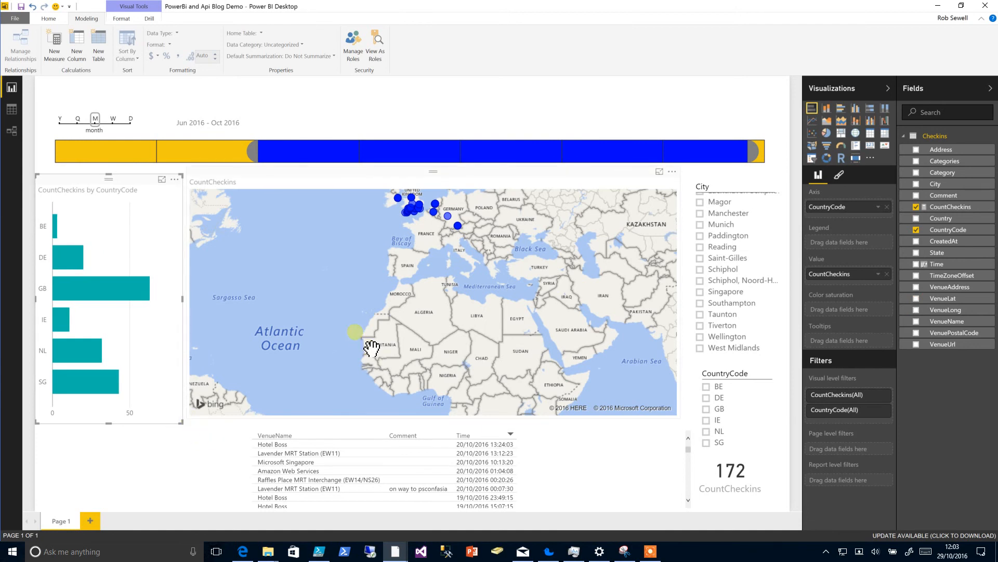
click(840, 173)
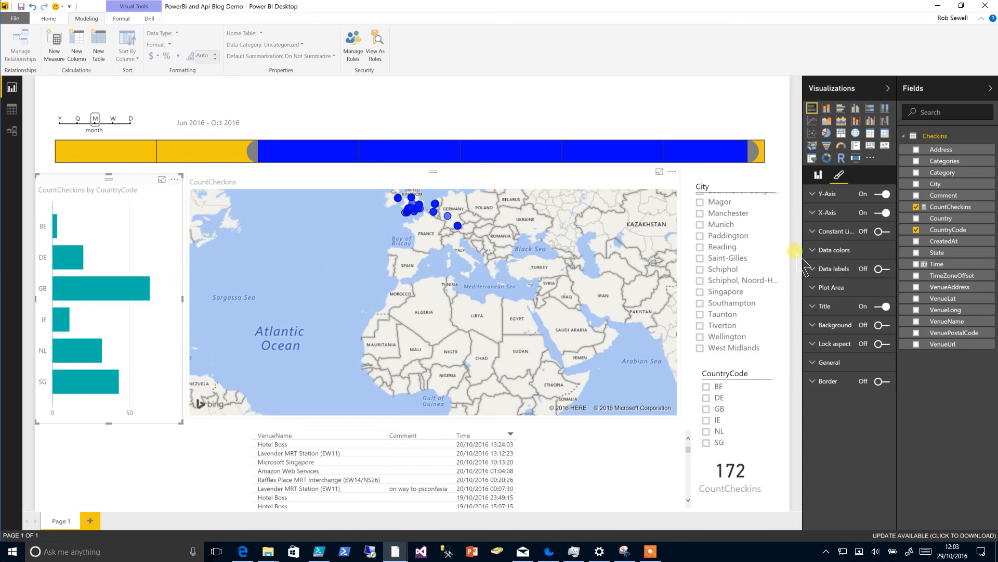
click(832, 250)
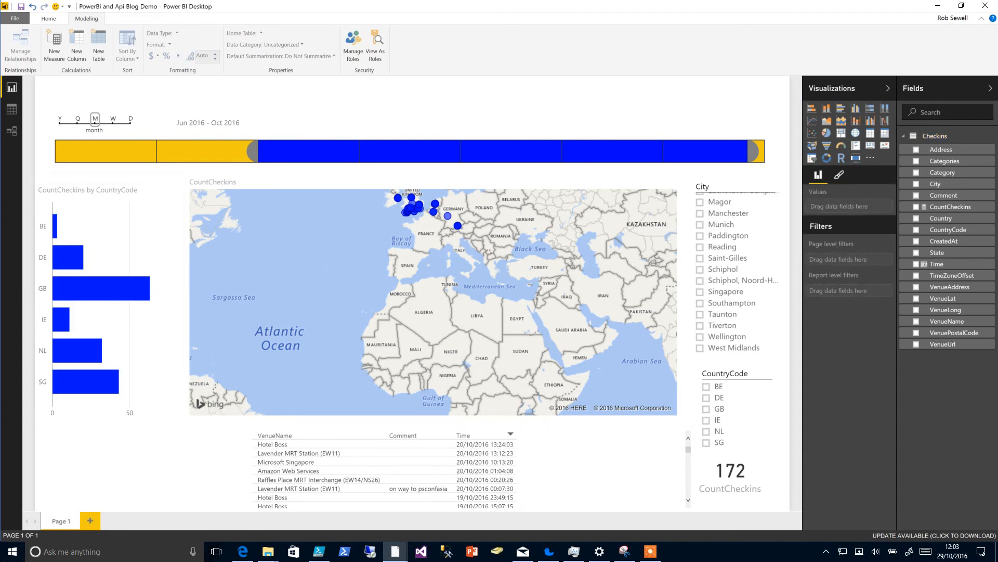
mouse_move(256, 369)
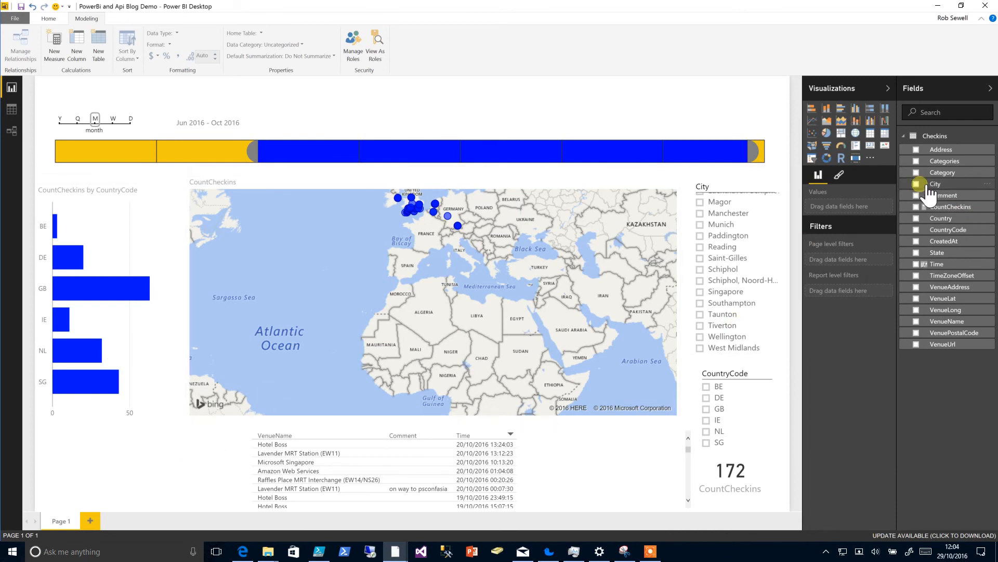
Add a CountCheckins by City column chart below the country bar chart
click(936, 184)
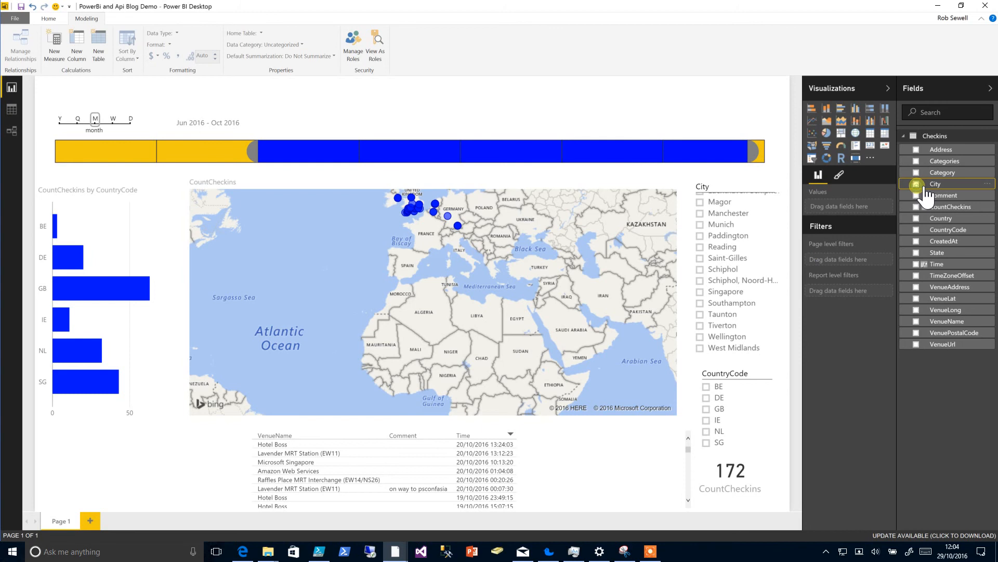
click(916, 184)
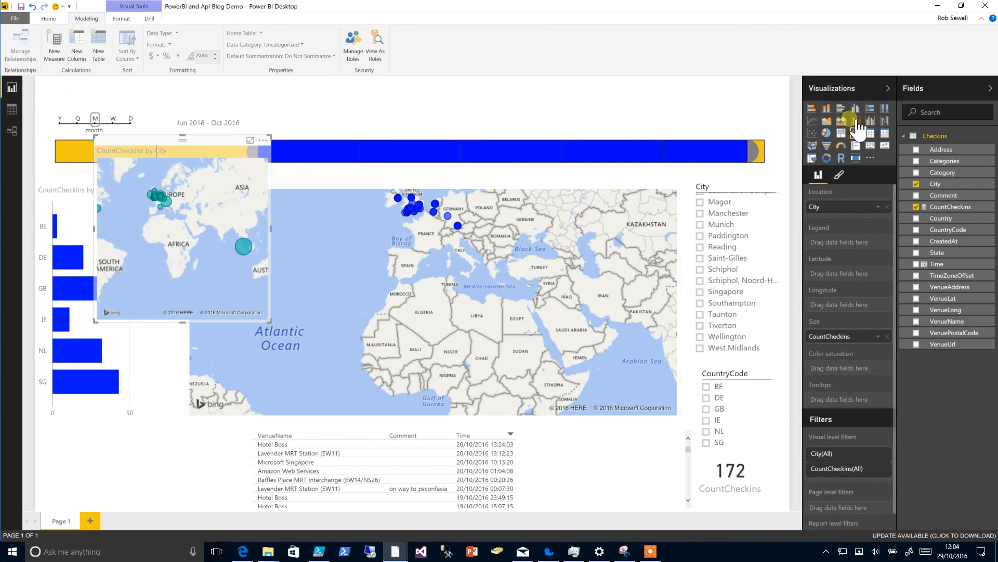
click(826, 107)
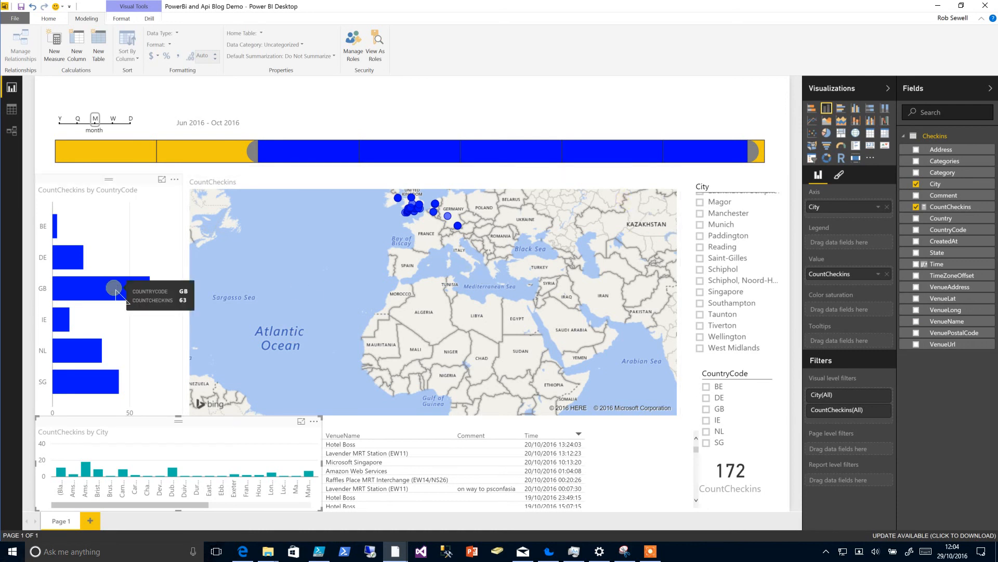
Filter the report to Ireland (IE), then clear that filter to show all countries
click(99, 287)
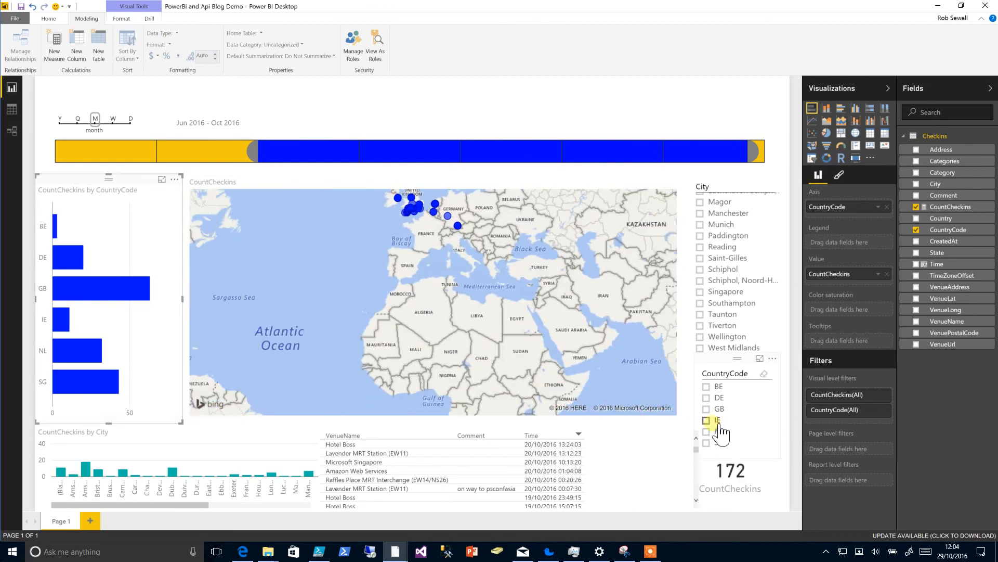
click(707, 420)
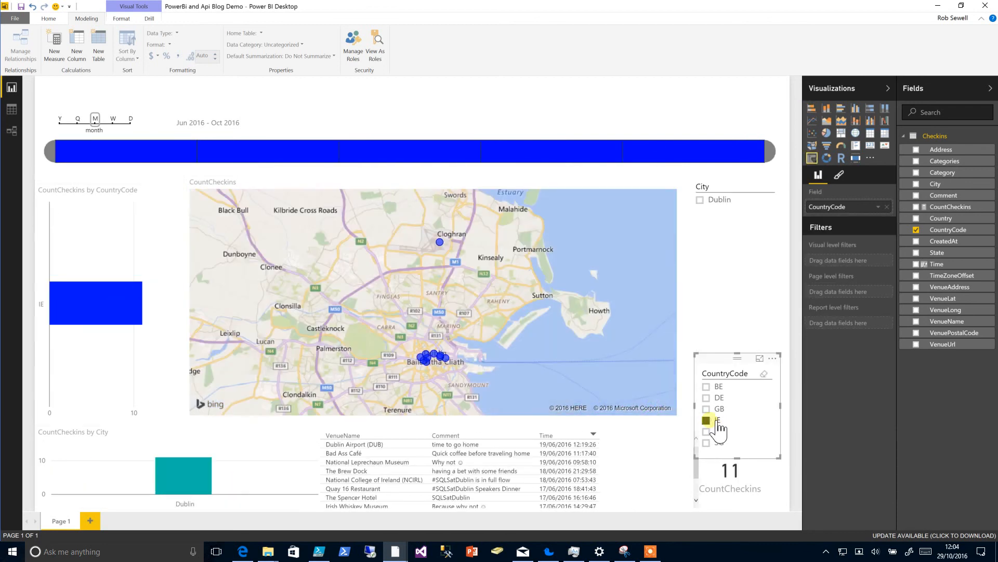
click(706, 420)
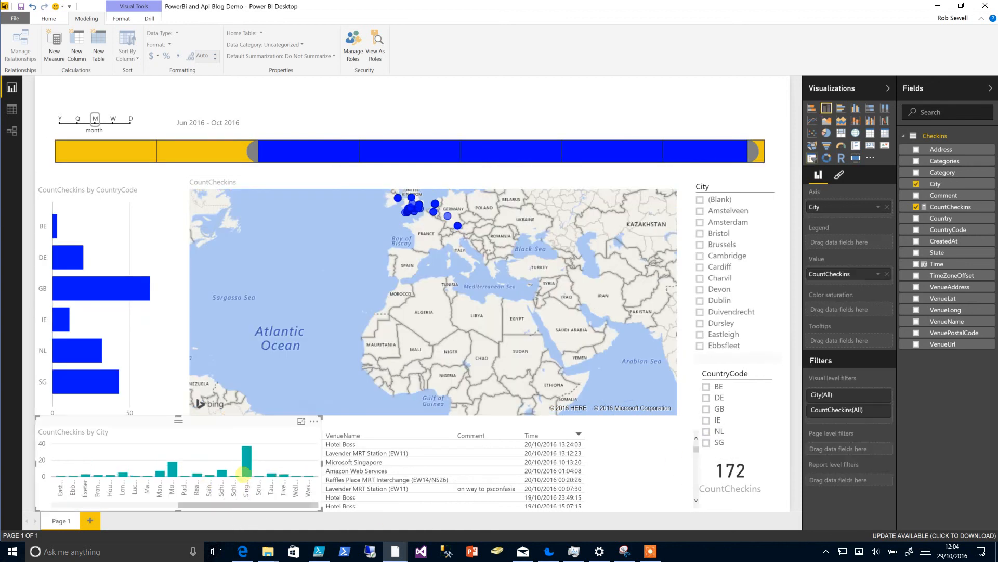
Set the timeline to weeks, narrow it to weeks 40–42, then stretch it over all weeks for 247 check-ins
click(246, 459)
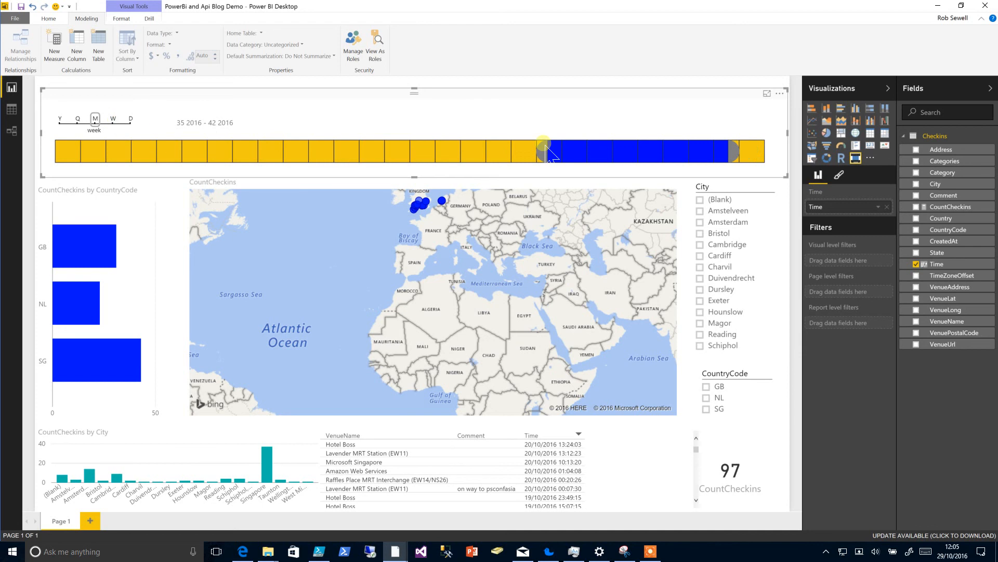
drag(545, 141, 677, 148)
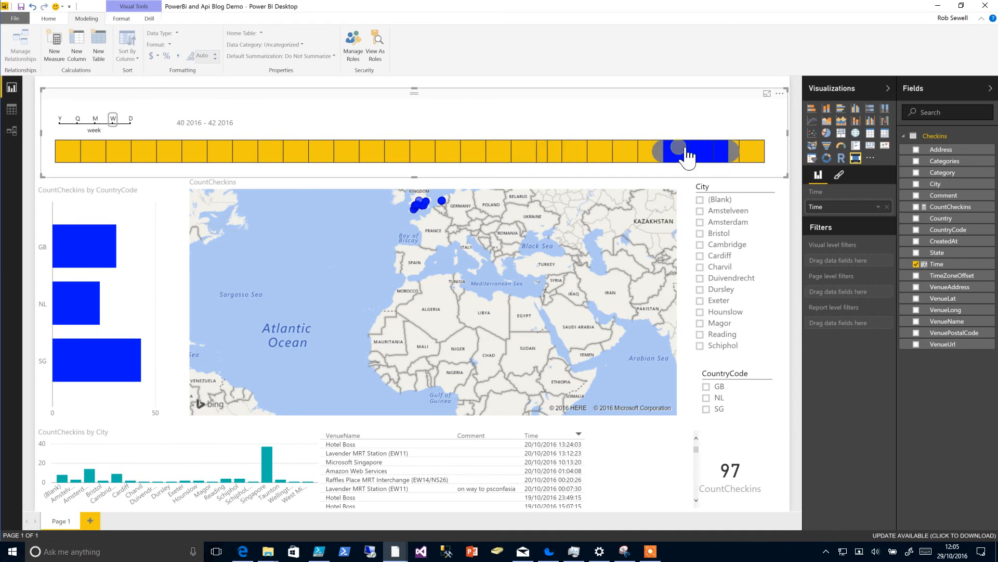
drag(666, 151, 719, 151)
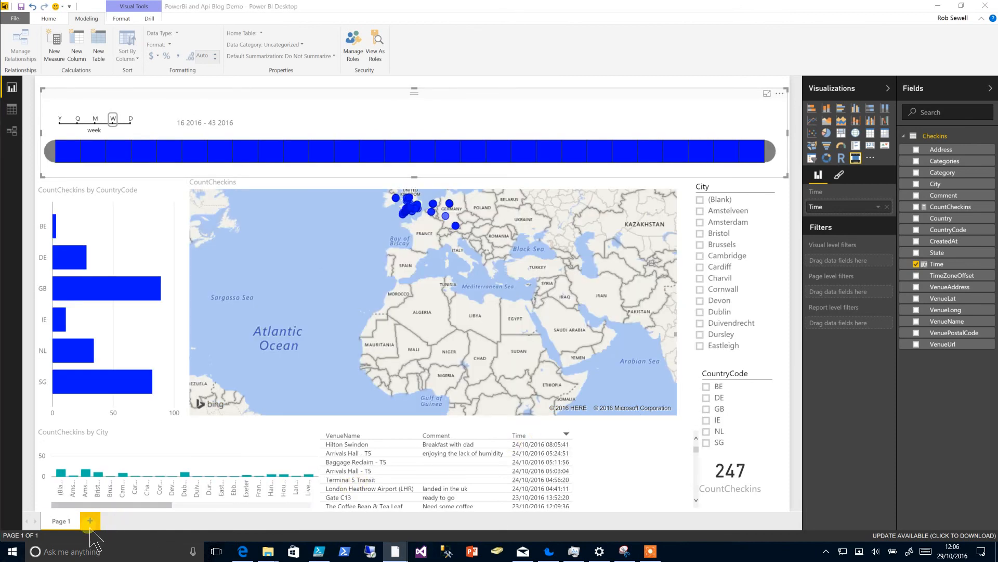
Add Page 2 with a table of VenueName, Comment and Time shown as full date-times
click(89, 521)
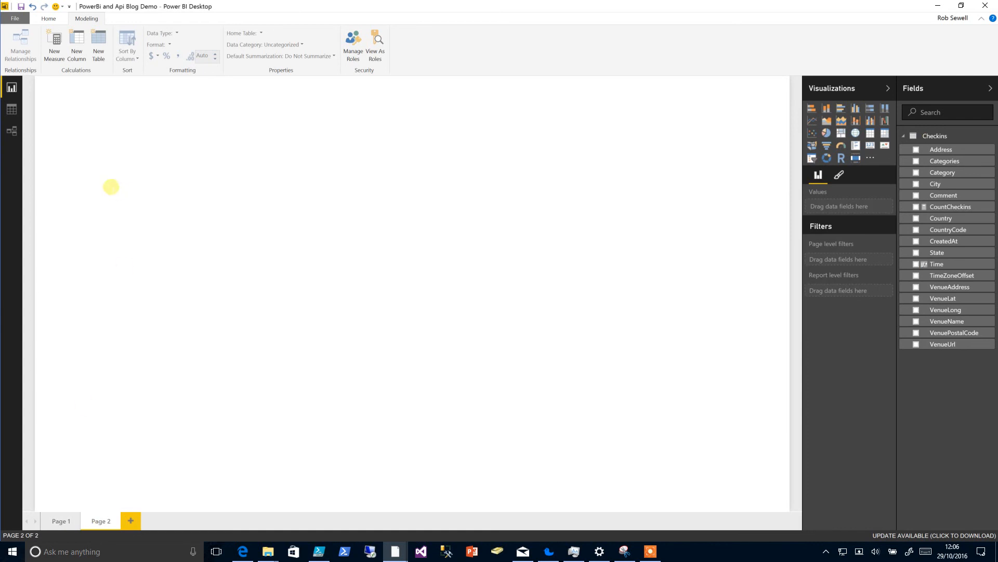
mouse_move(434, 196)
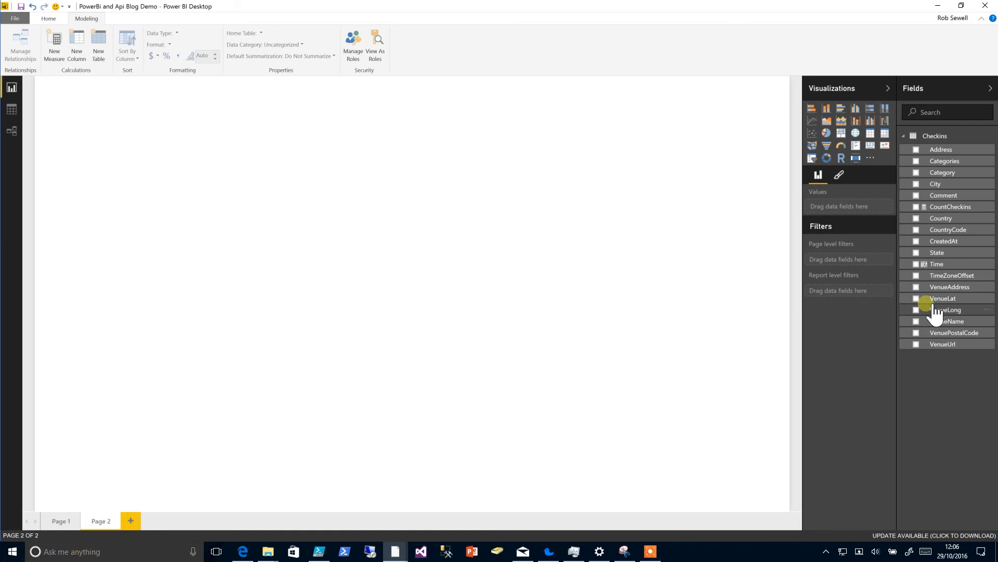
mouse_move(942, 333)
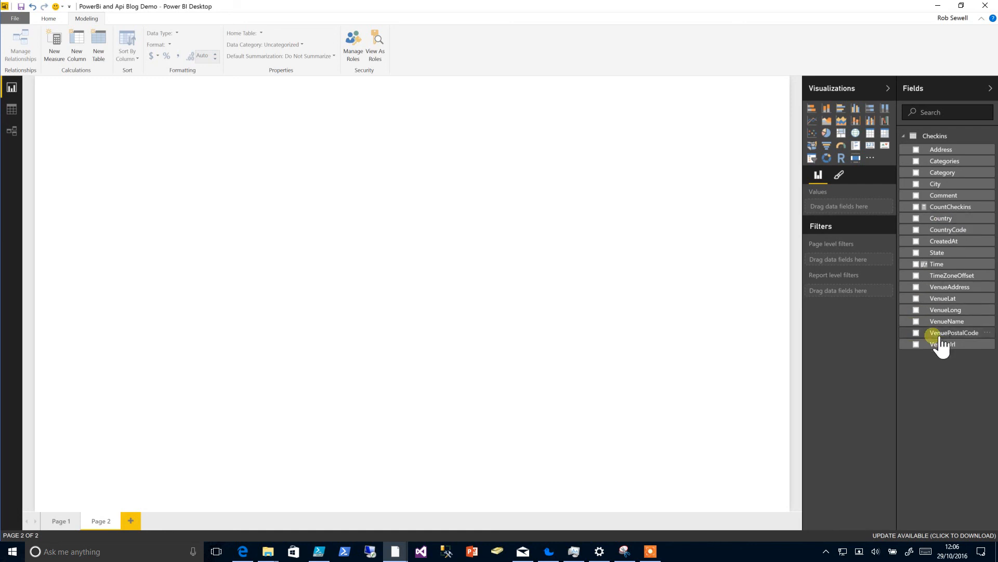
click(916, 321)
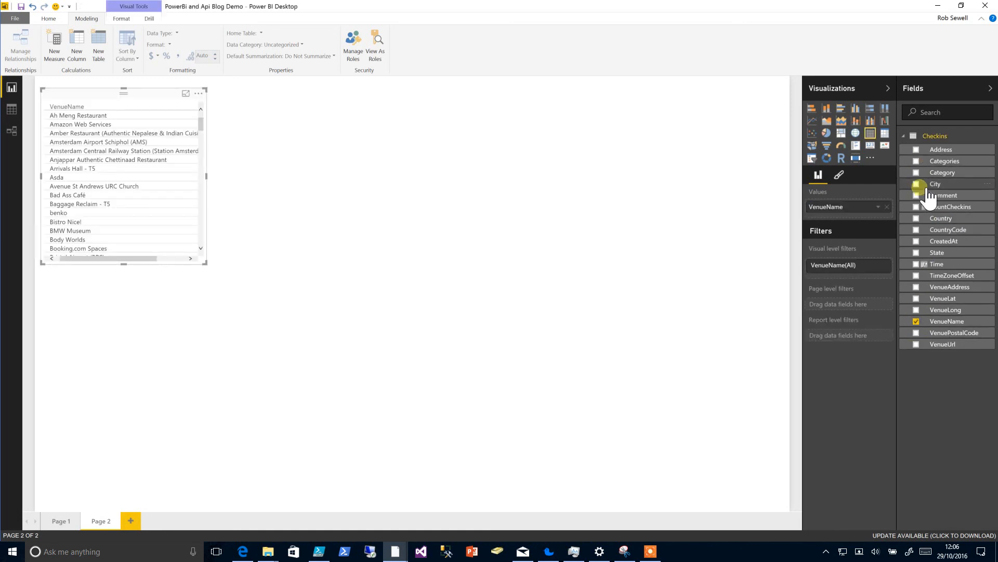
click(915, 195)
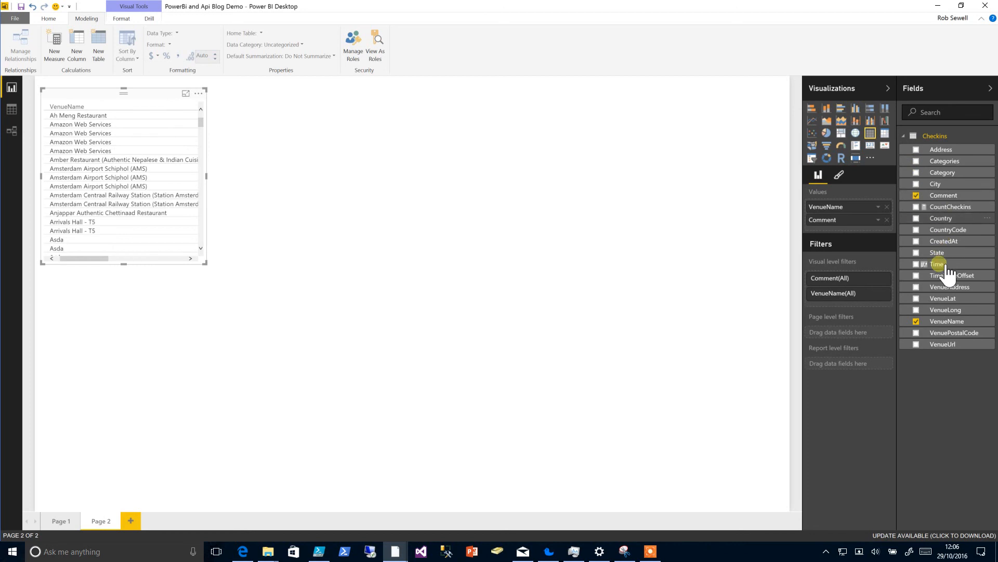
click(916, 264)
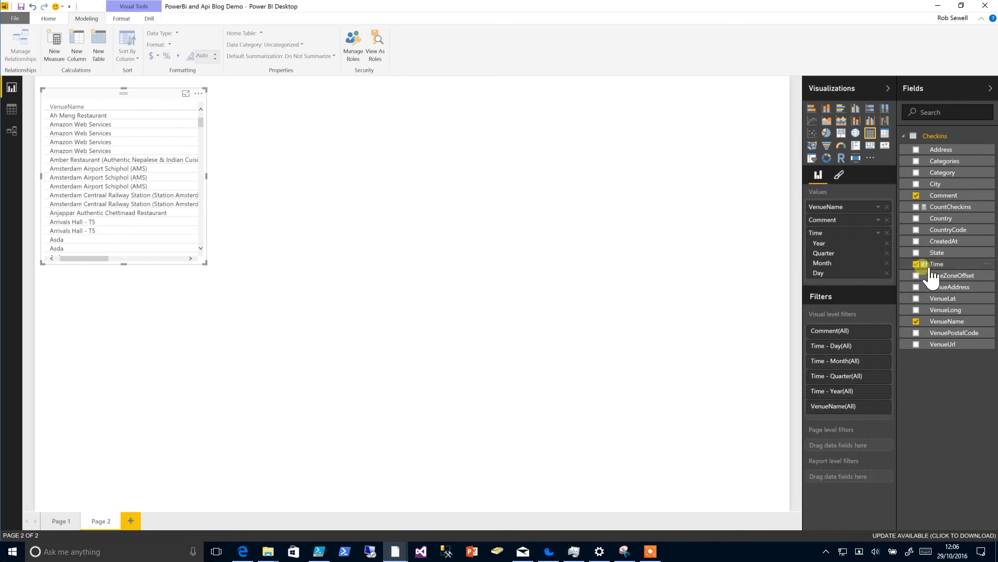
click(886, 219)
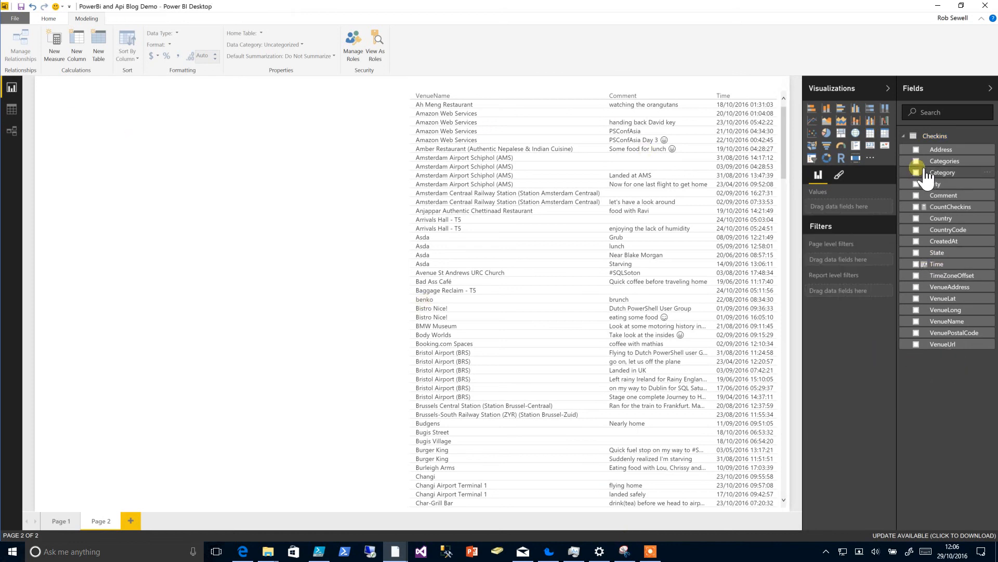
Build a CountCheckins by Categories clustered bar chart and size it down the left of page 2
click(916, 160)
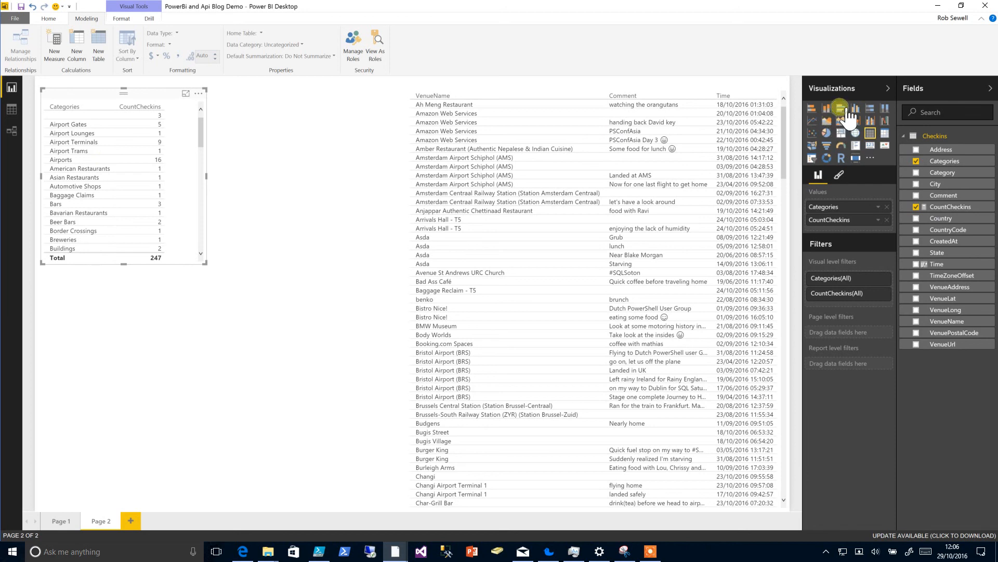
click(842, 107)
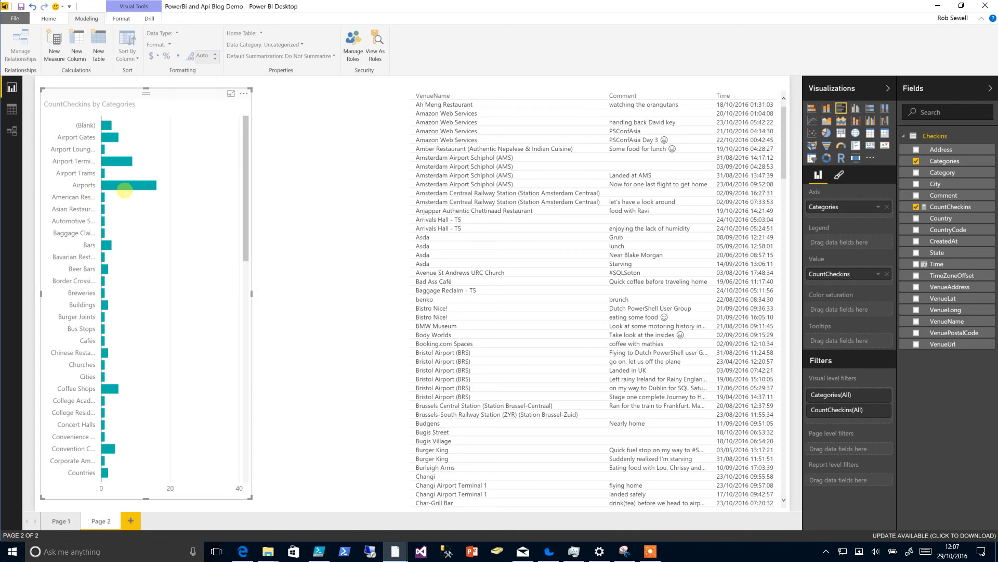
click(137, 185)
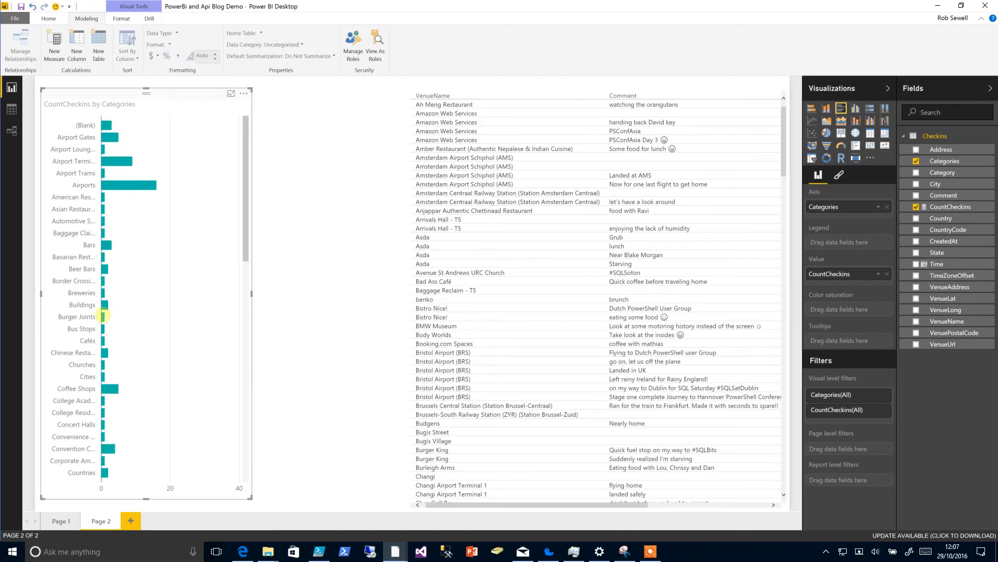
click(103, 304)
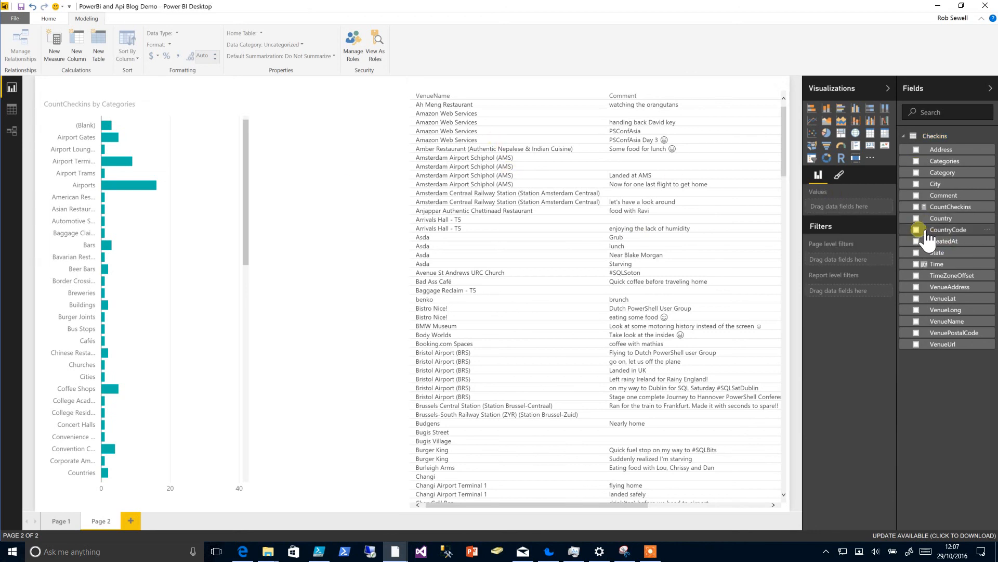
Build a CountCheckins by CountryCode column chart, briefly highlighting then clearing Airports
click(918, 229)
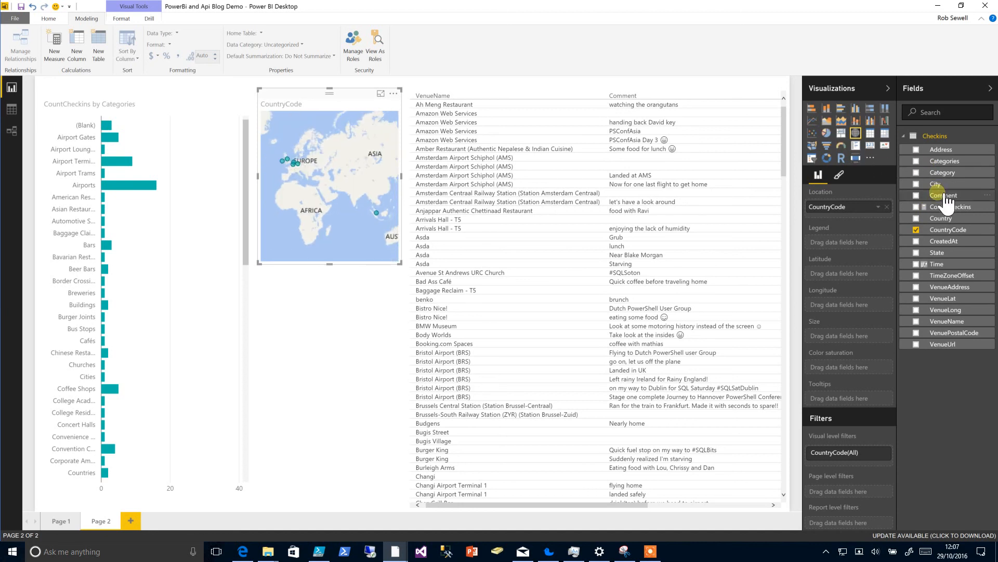
click(916, 207)
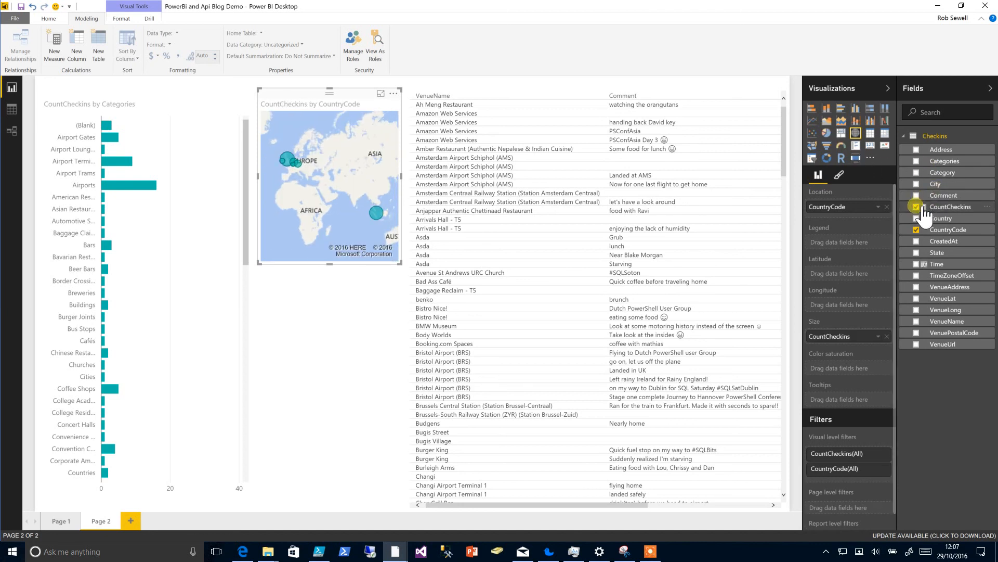
mouse_move(950, 207)
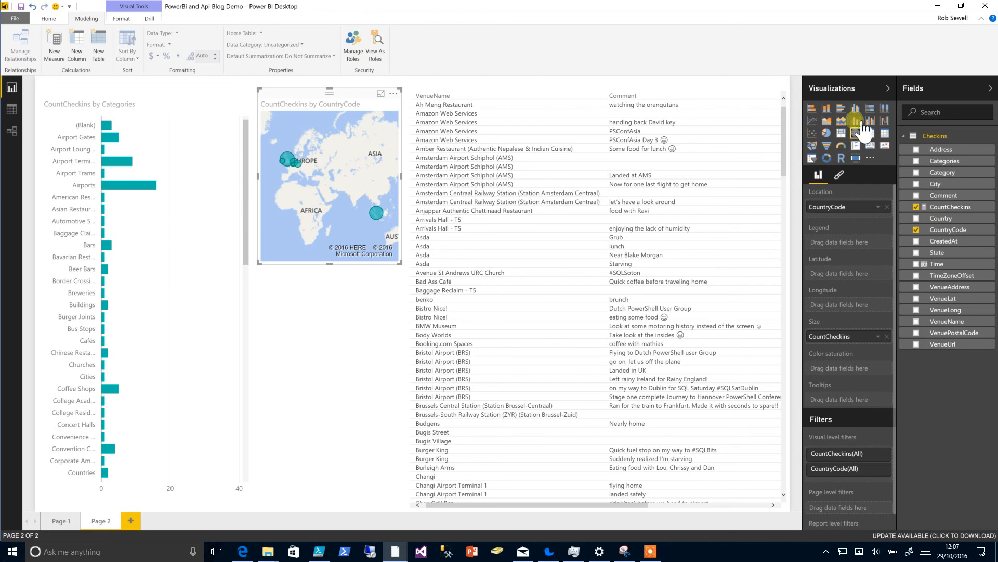
click(856, 120)
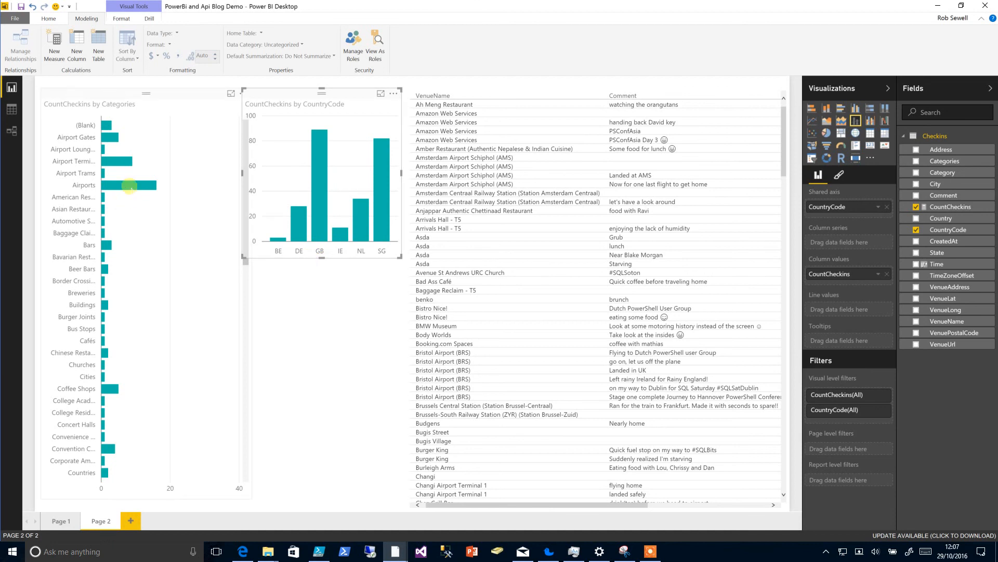
click(140, 184)
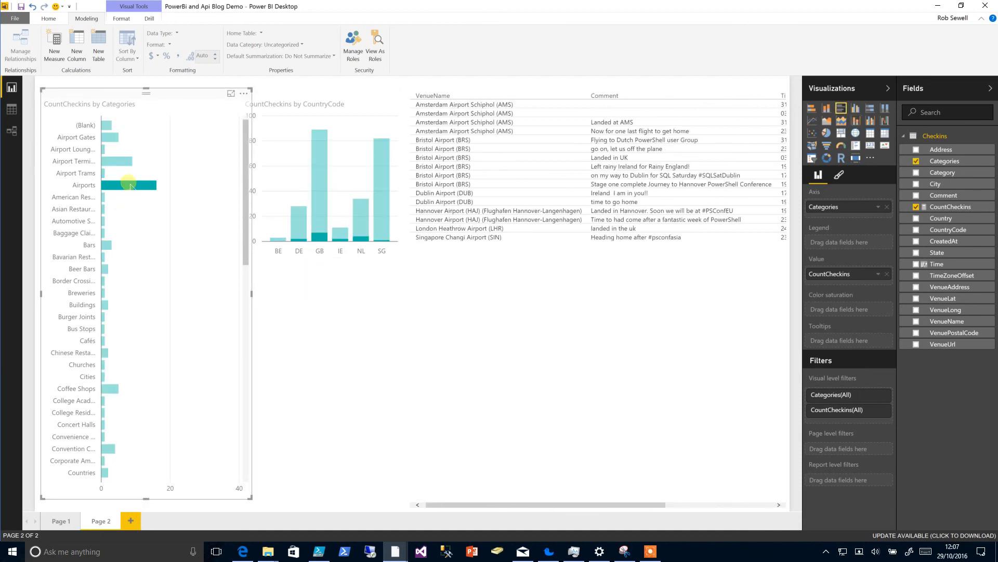
click(130, 185)
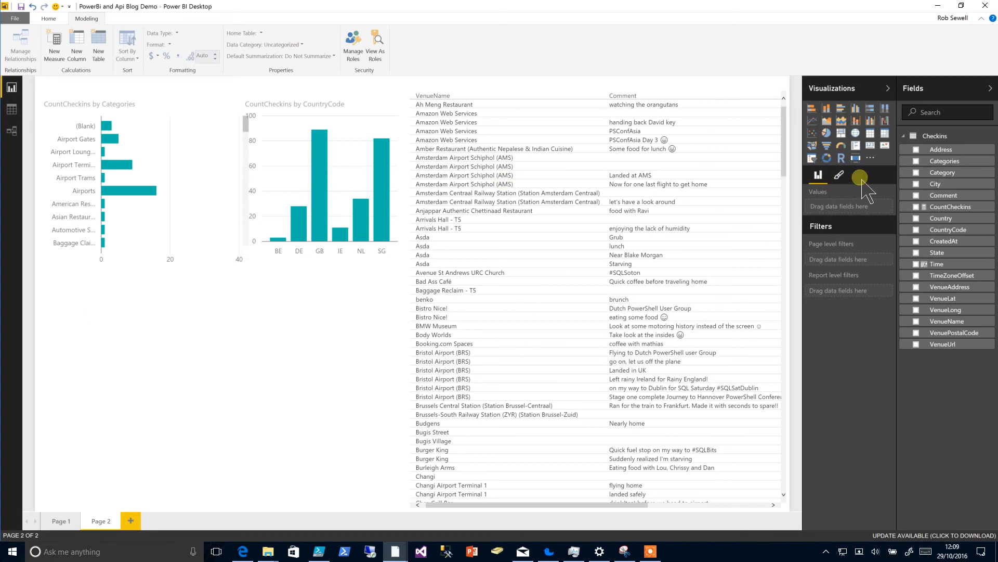
Insert a pie chart of CountCheckins with City as the legend
click(826, 133)
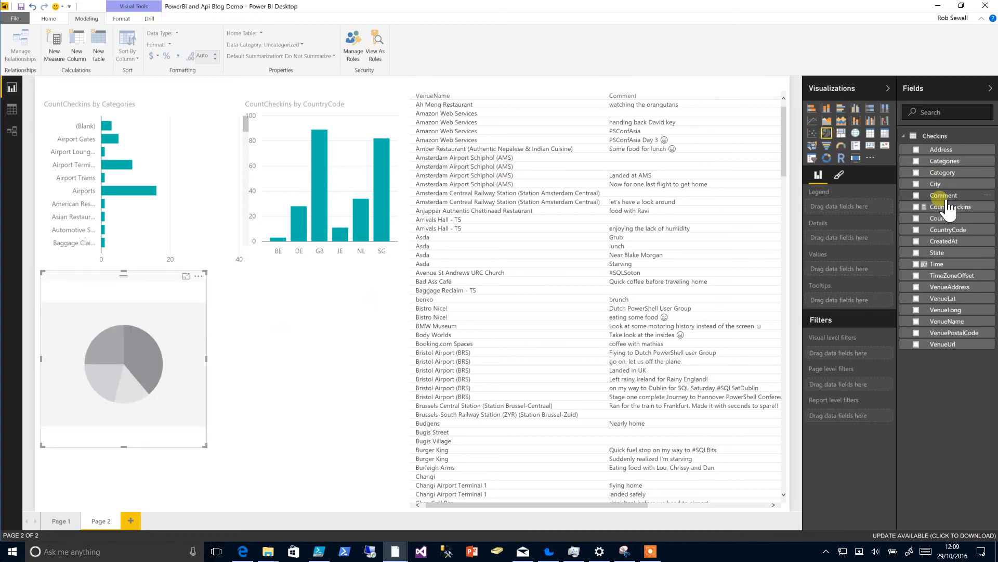
click(936, 184)
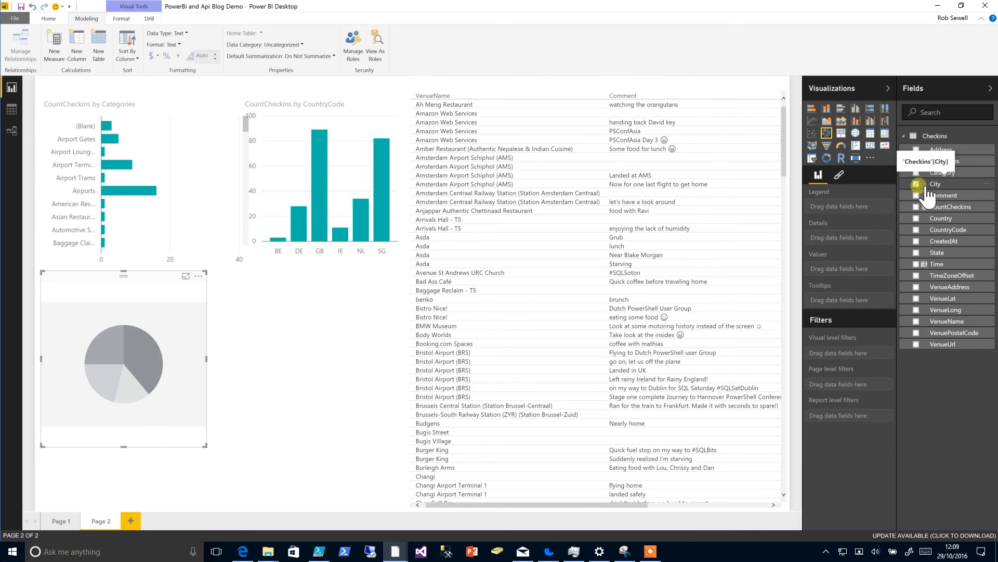
click(916, 184)
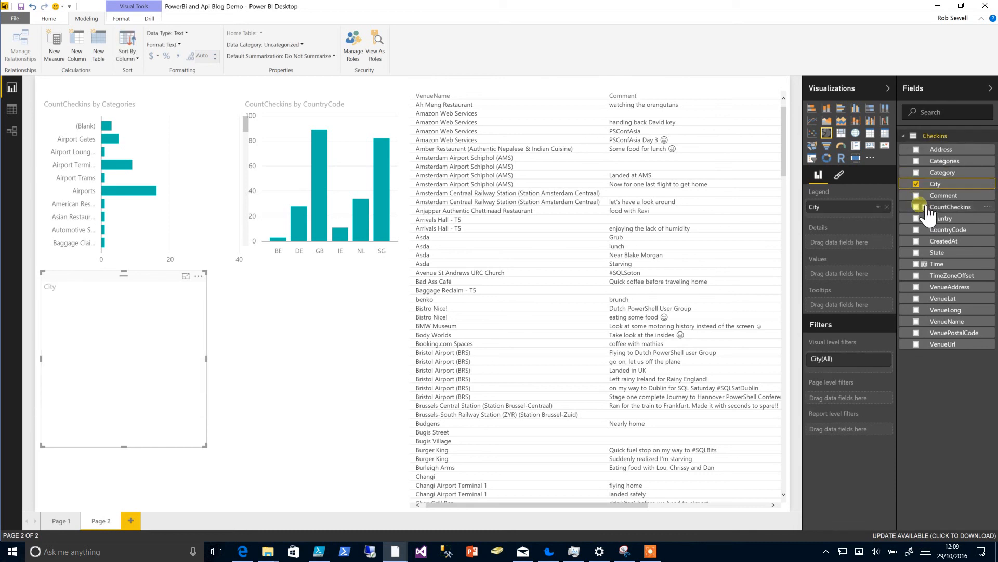
click(915, 207)
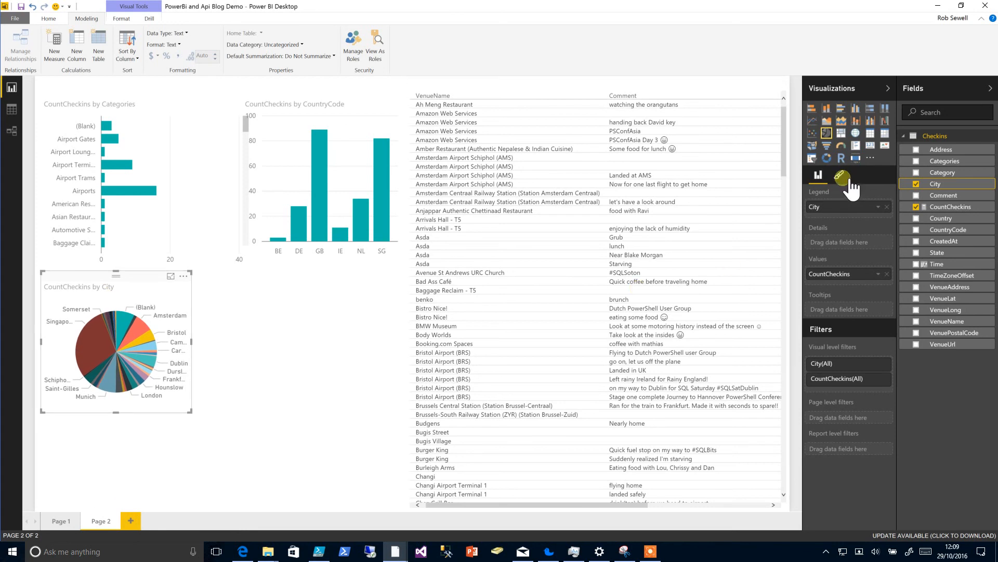
click(839, 175)
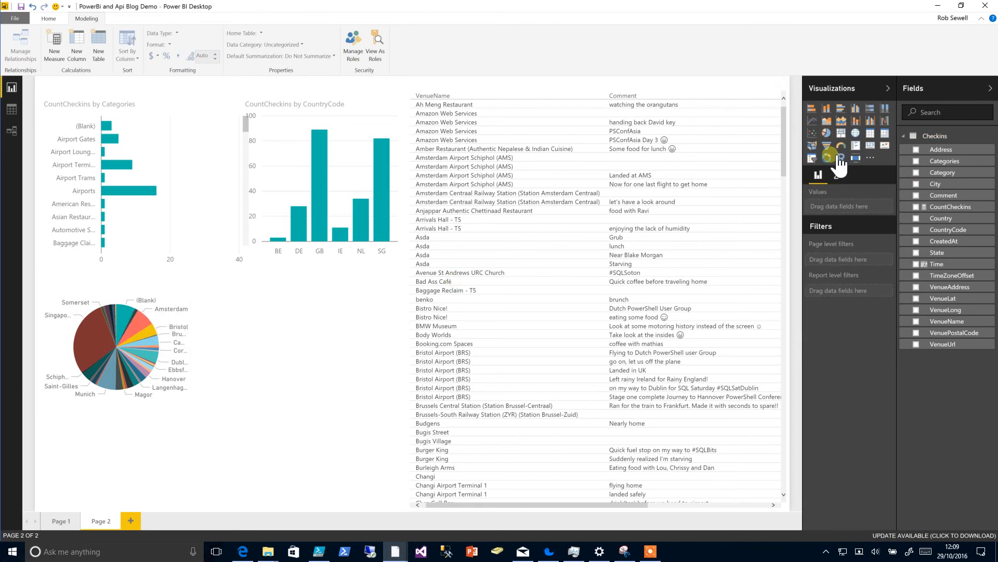
Insert a donut chart of CountCheckins split by State
click(841, 158)
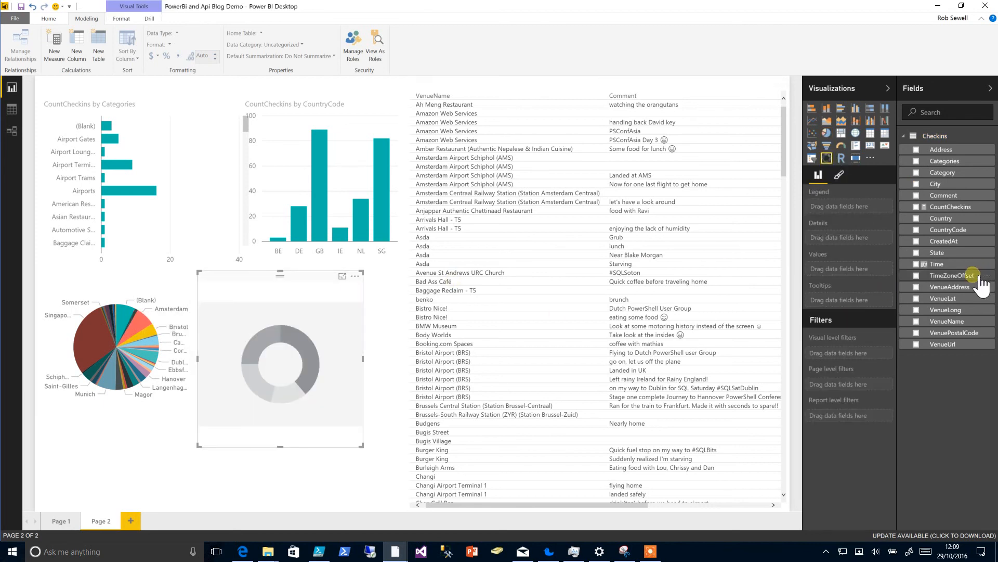
click(916, 253)
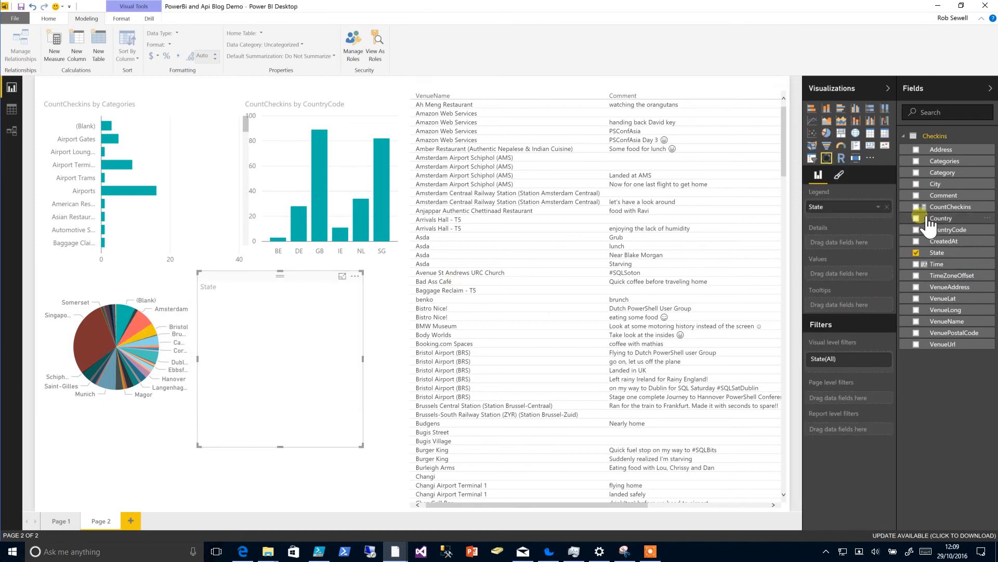
click(917, 207)
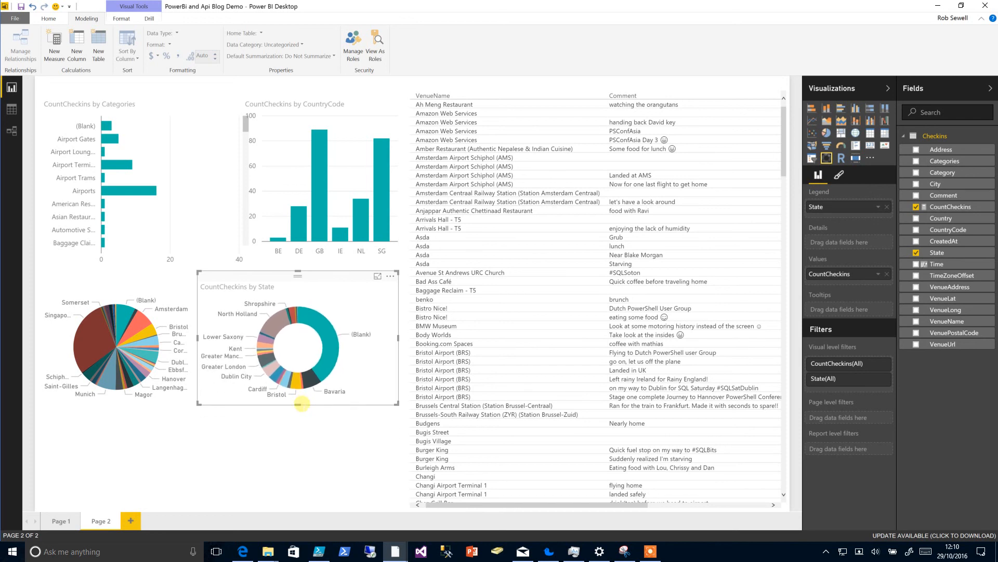
mouse_move(297, 382)
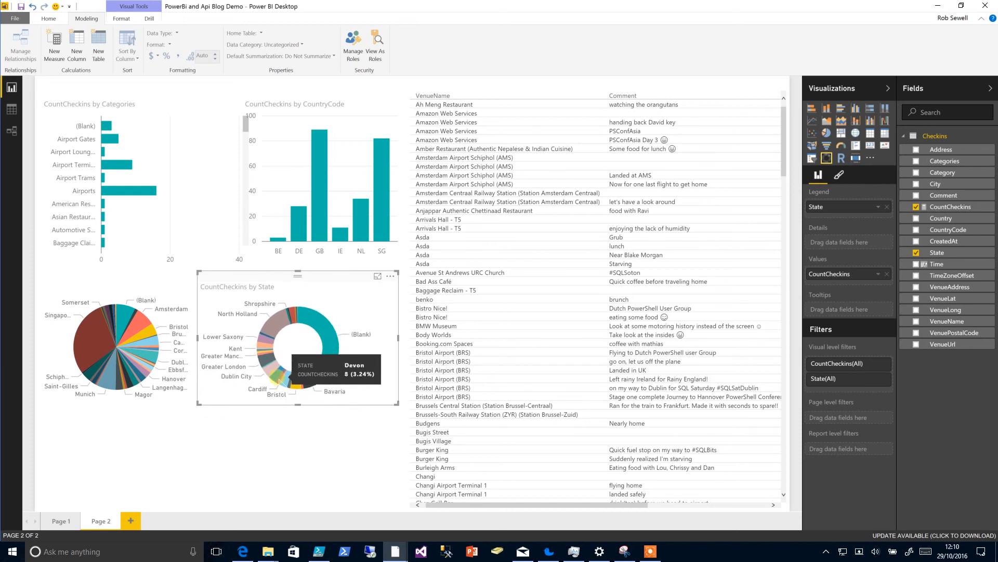